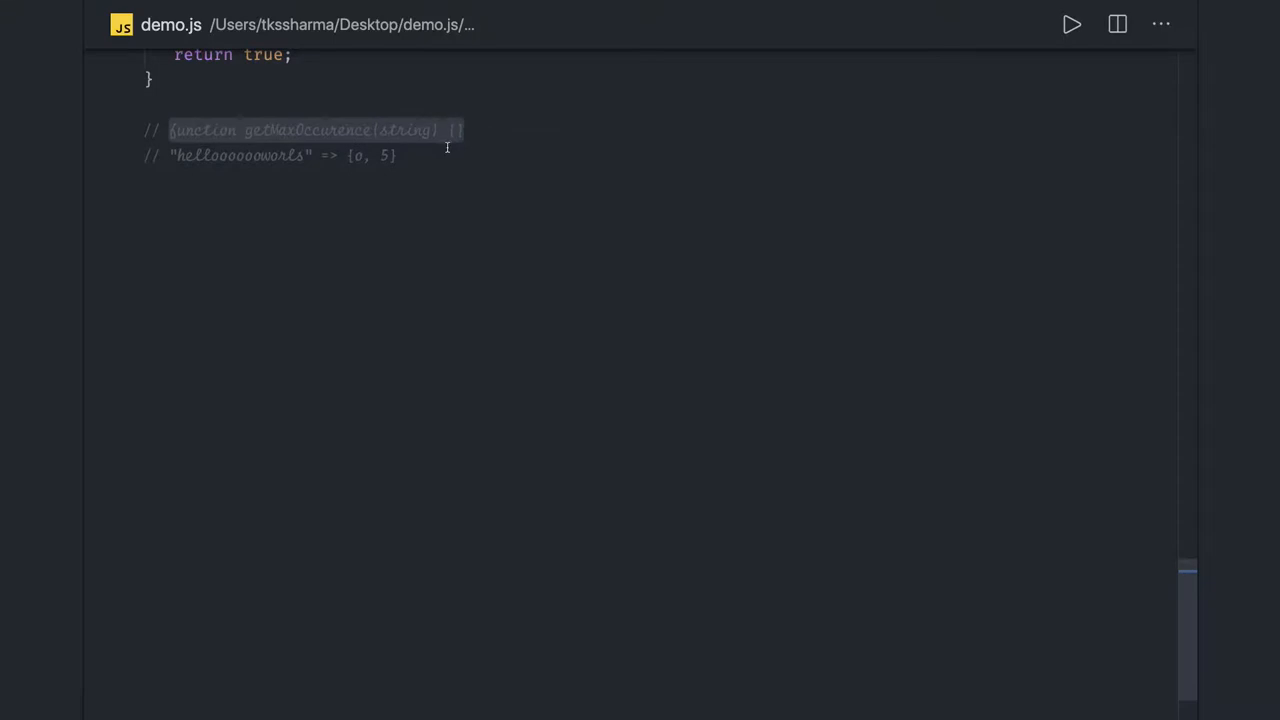
Step: Declare function getMaxOccurence(string) {} below the comments in demo.js
{"action": "type", "text": "function getMaxOccurence(string) {}"}
{"action": "type", "text": "var string = string.replace(/ /g,'"}
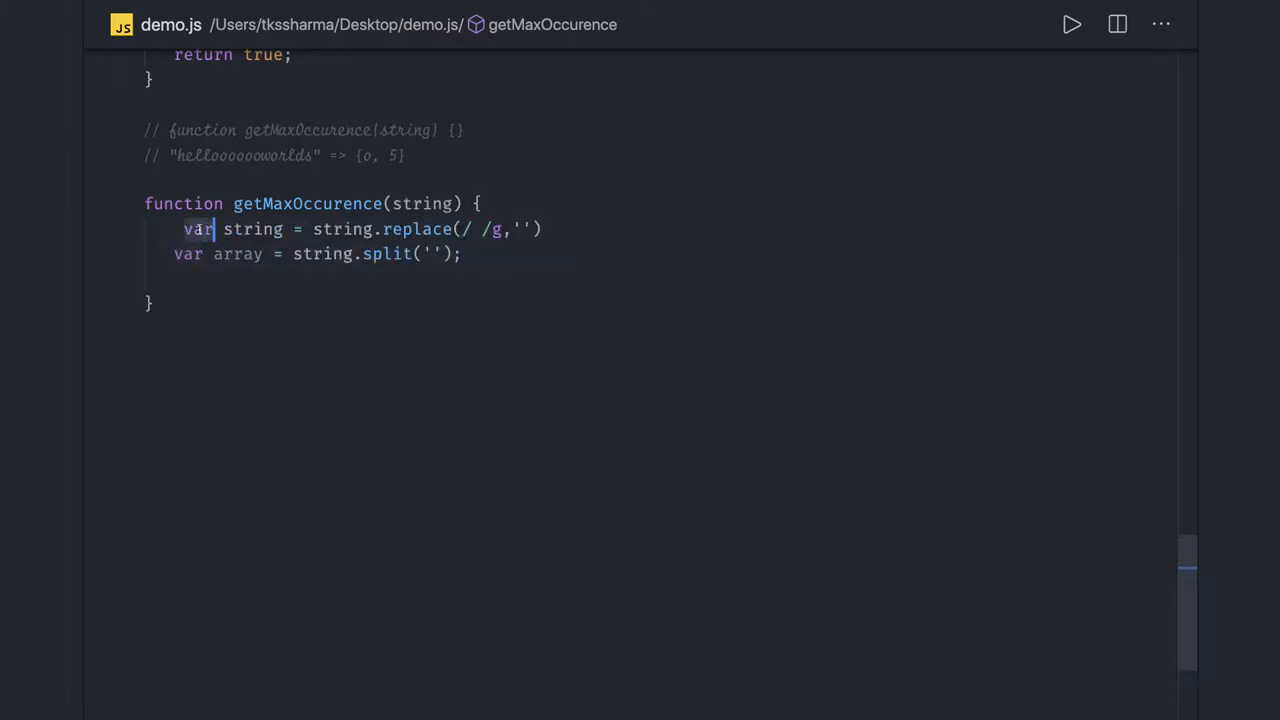
Step: Change the string and array declarations from var to const
{"action": "type", "text": "const"}
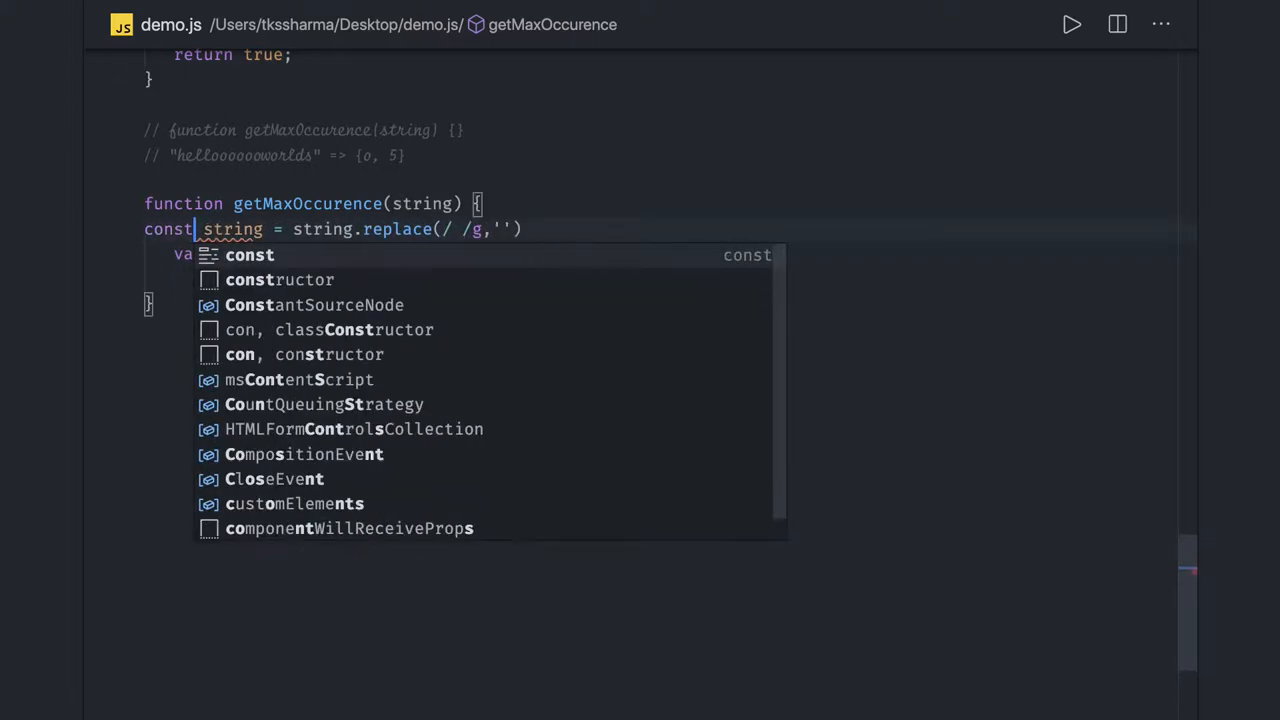
{"action": "type", "text": "var array = string.split('');"}
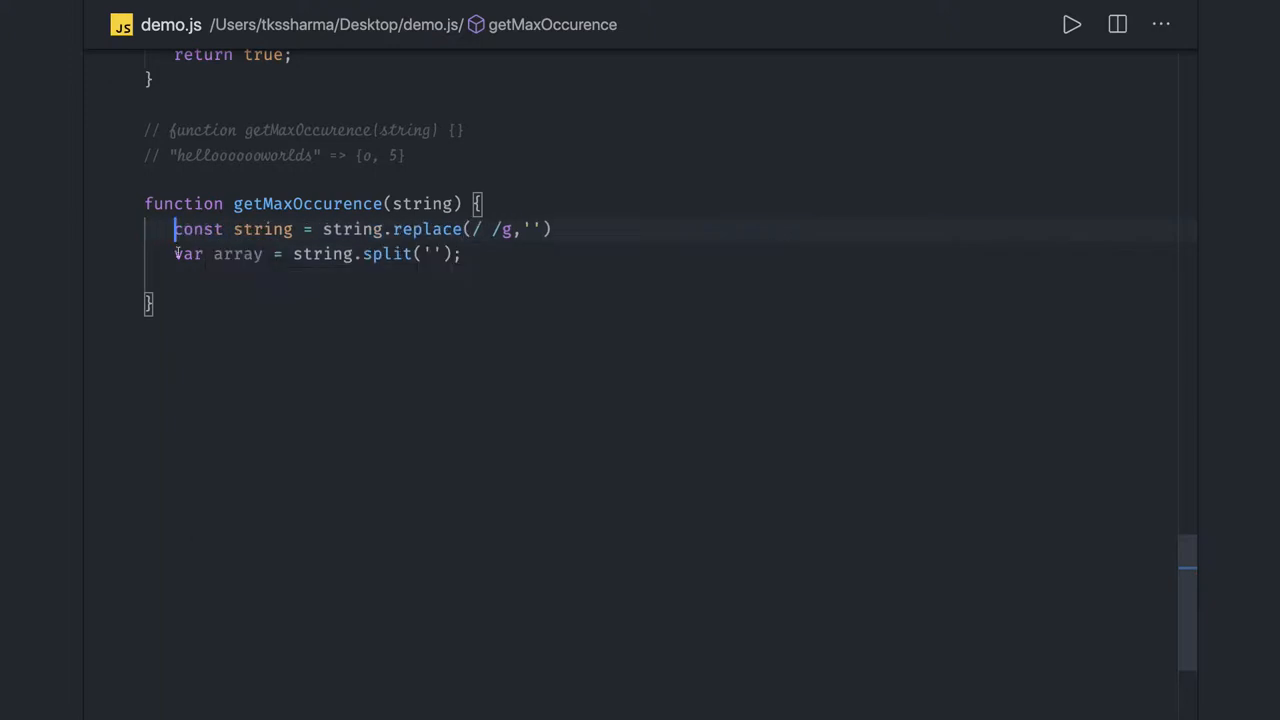
{"action": "type", "text": "const"}
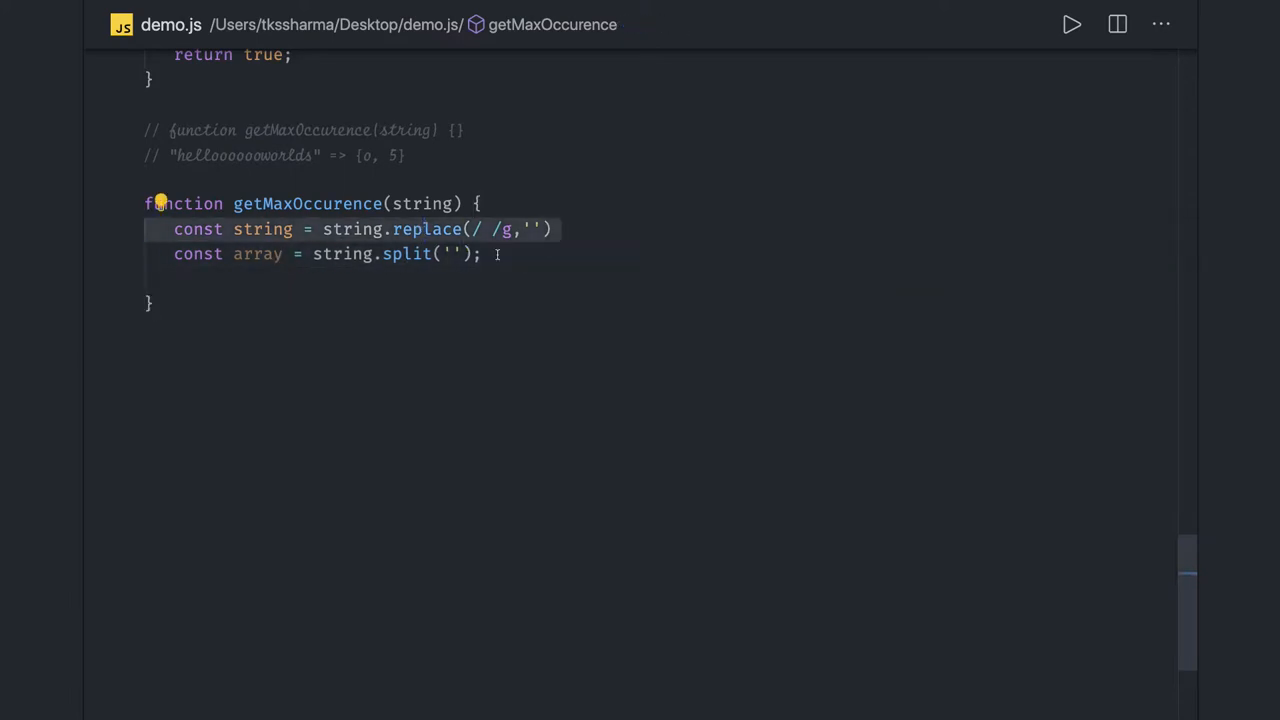
Step: Add an if (array.length == 0) check below the declarations
{"action": "type", "text": "i"}
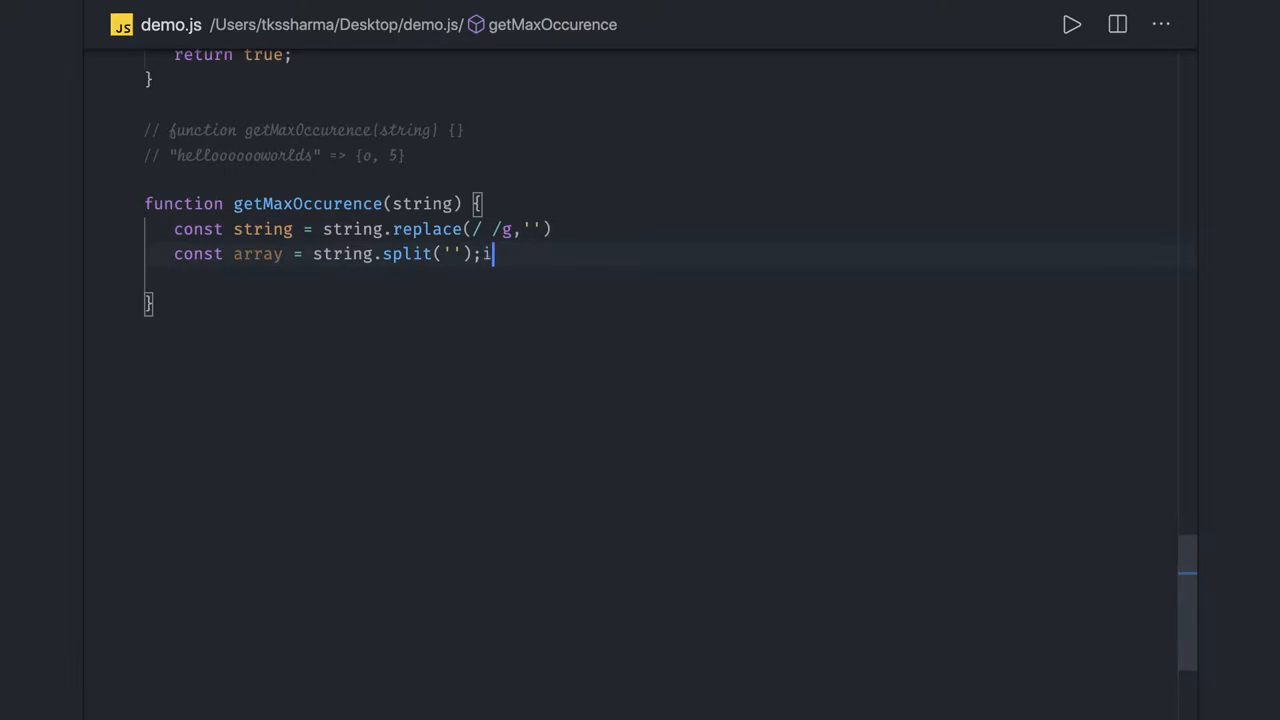
{"action": "type", "text": "f()"}
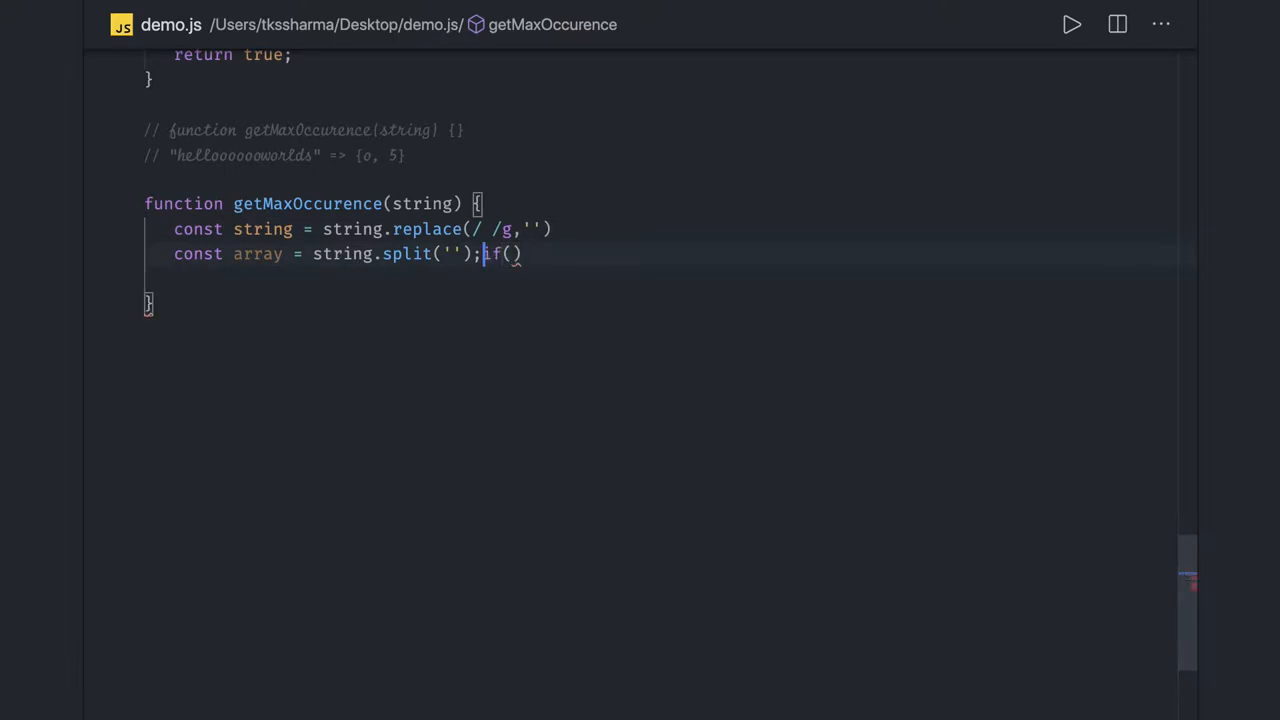
{"action": "type", "text": "array)"}
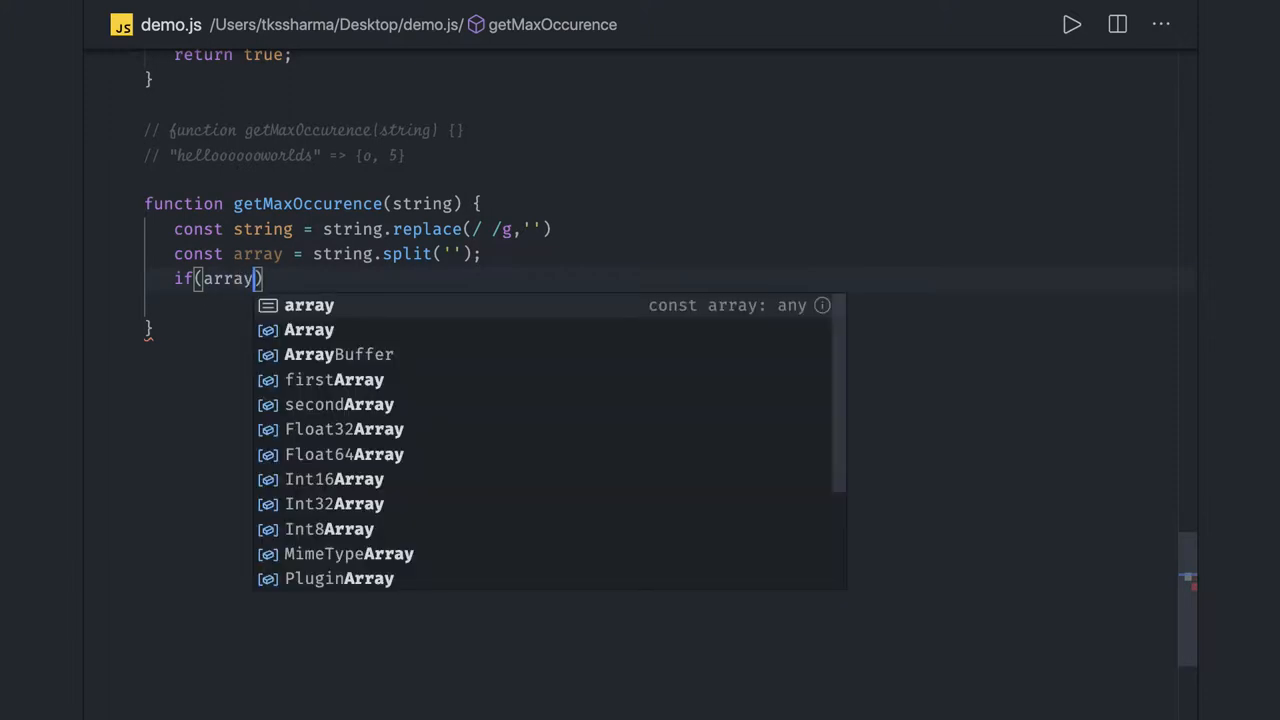
{"action": "type", "text": ".length"}
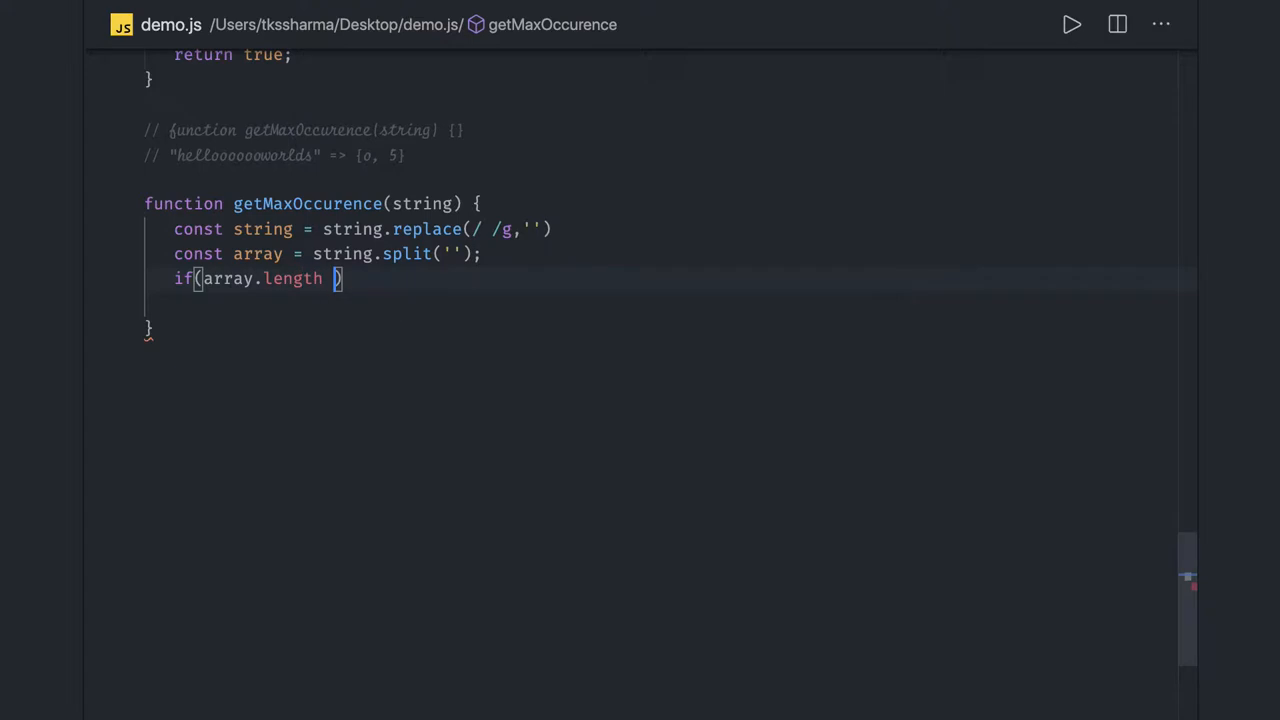
{"action": "type", "text": "=="}
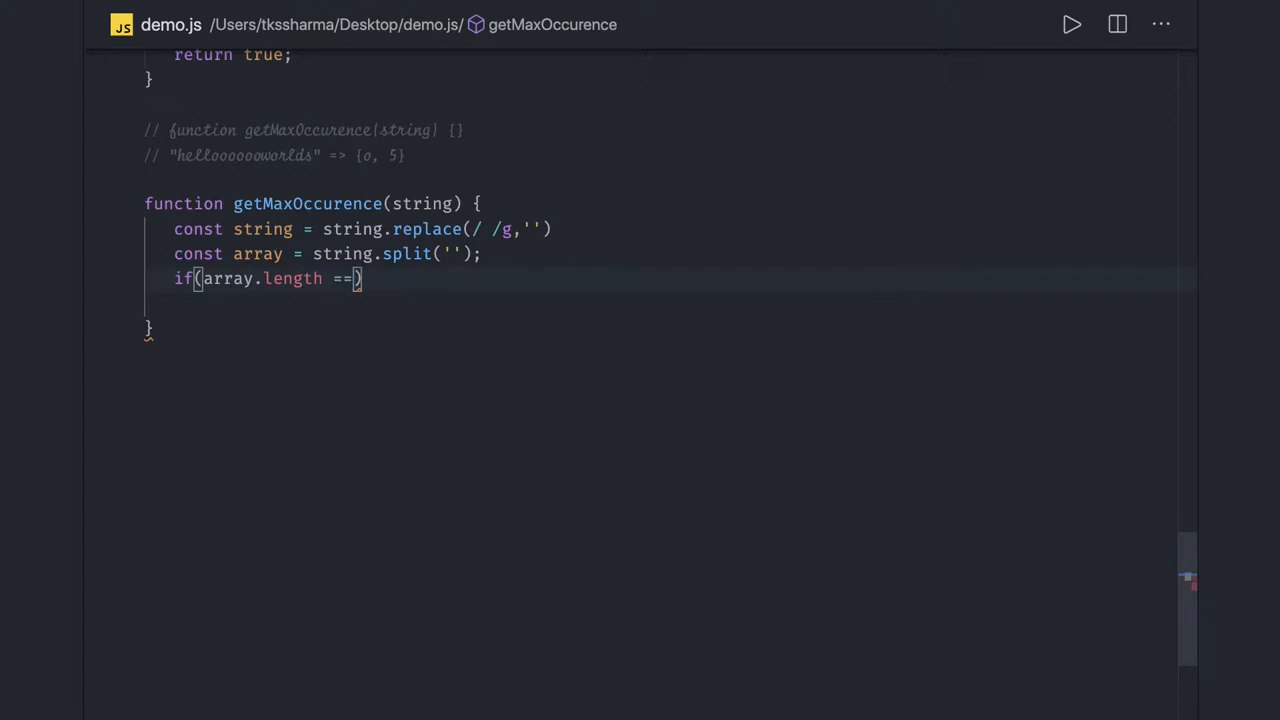
{"action": "type", "text": "0"}
{"action": "left_click", "coordinate": [670, 304]}
{"action": "type", "text": "r"}
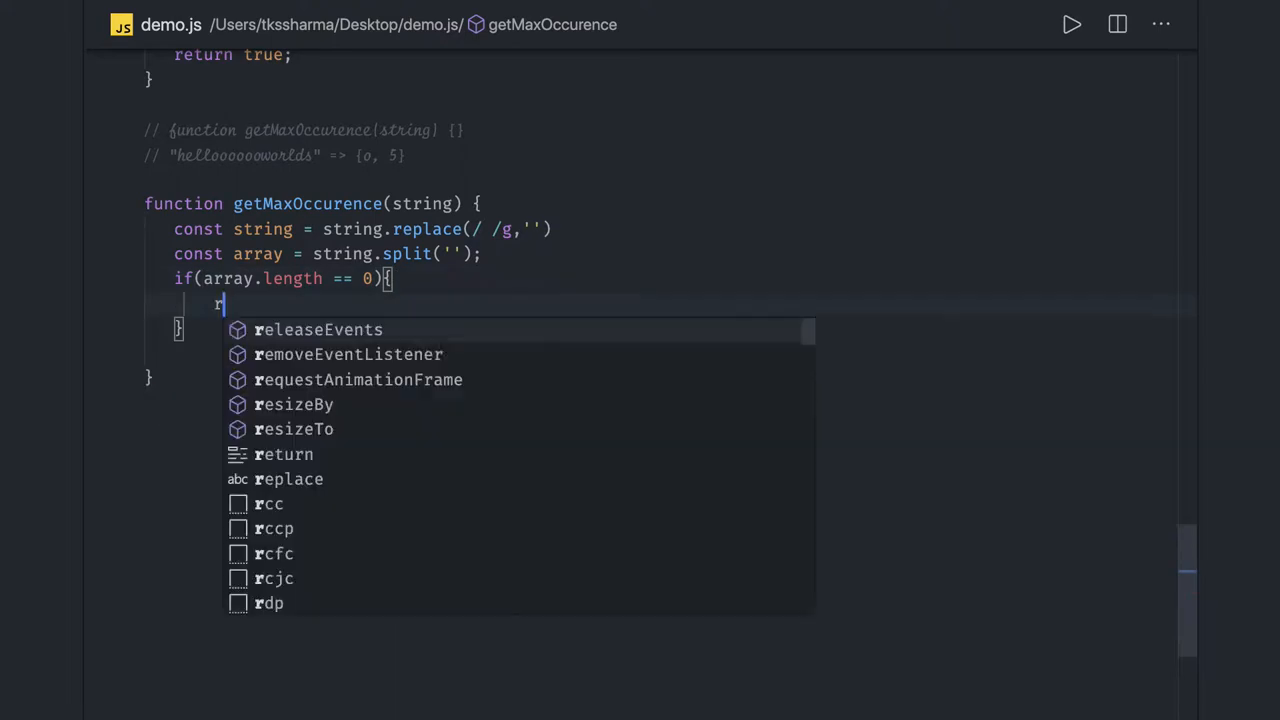
Step: Return null in the empty-array check, declare const map = {}, and begin declaring max
{"action": "type", "text": "eturn null;"}
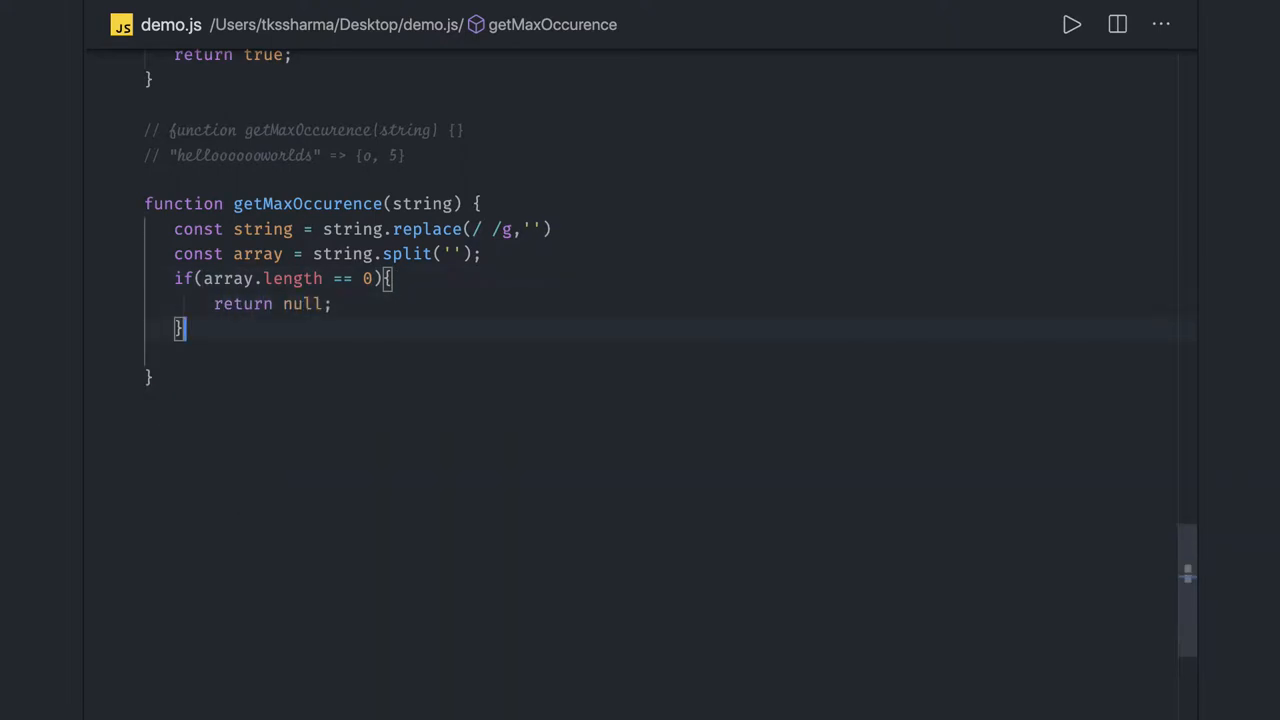
{"action": "type", "text": "const map ="}
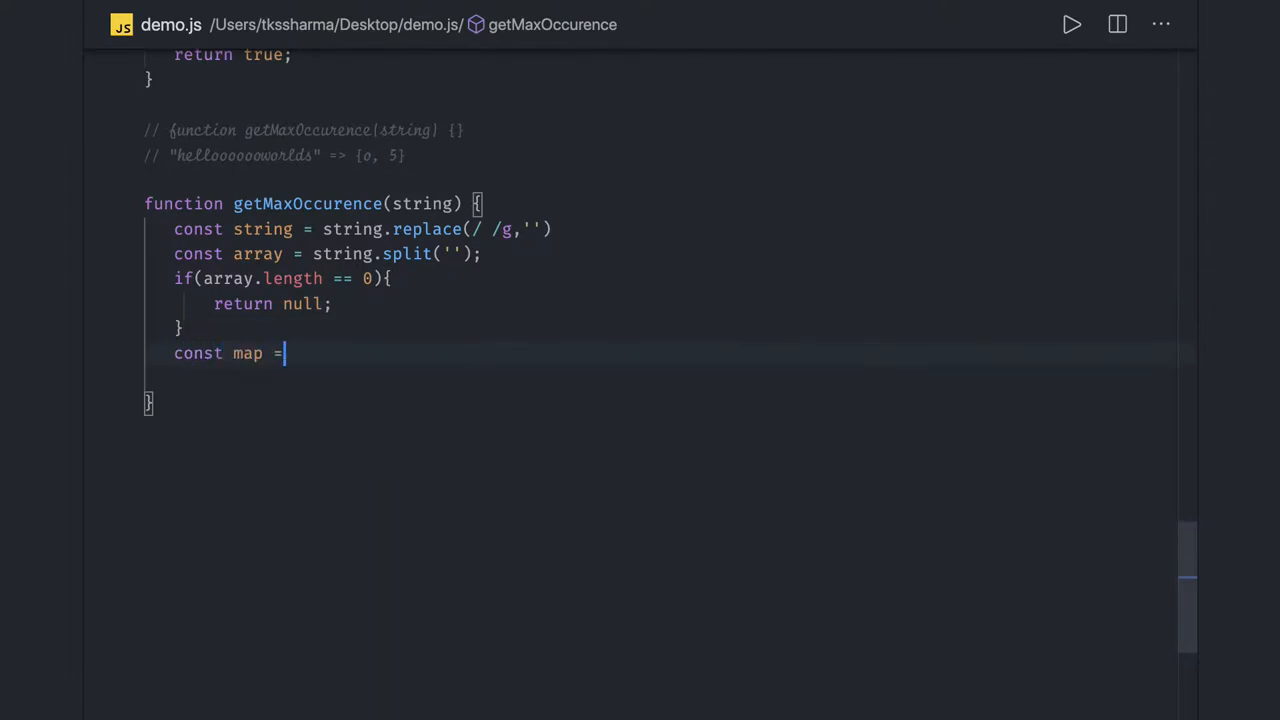
{"action": "type", "text": "{};"}
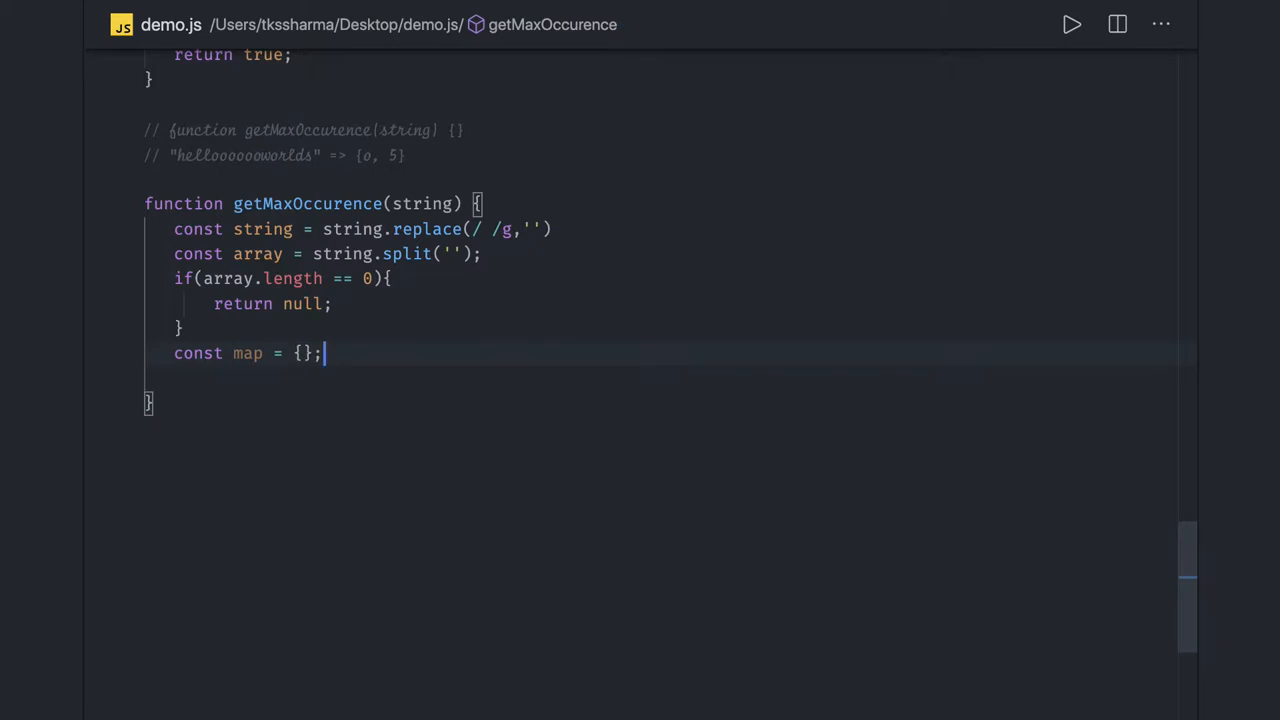
{"action": "key", "text": "Enter"}
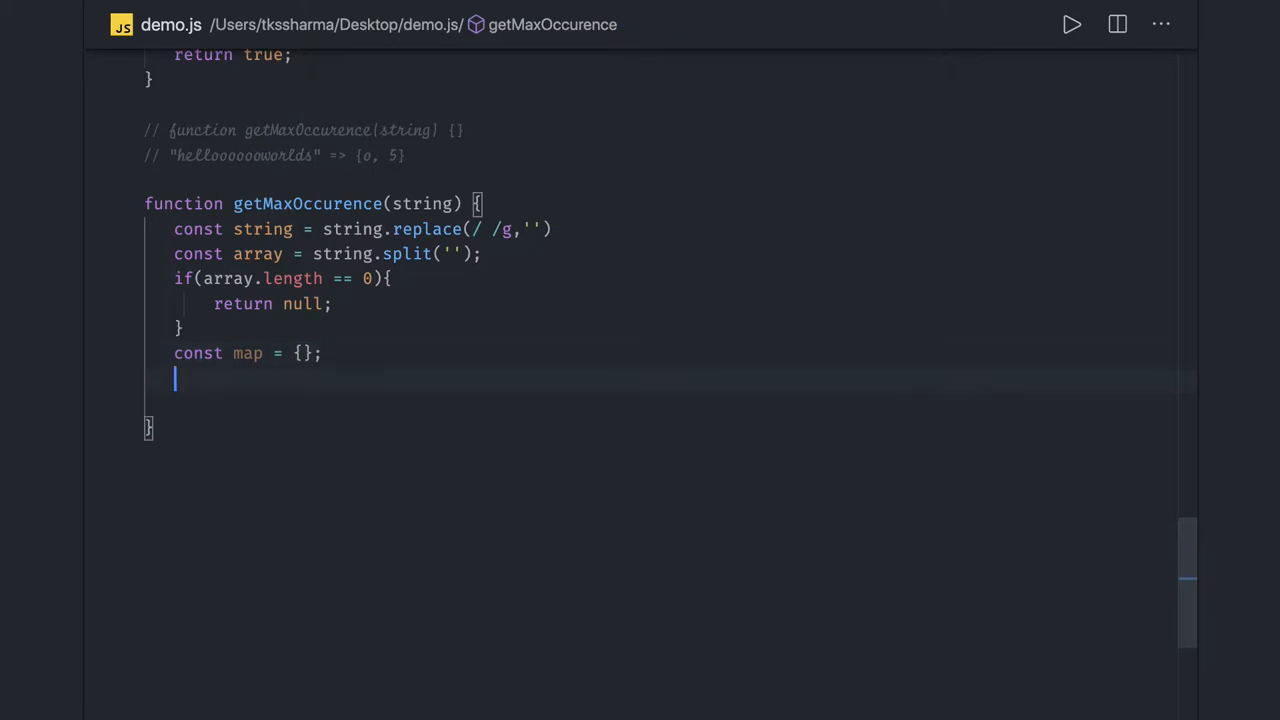
{"action": "type", "text": "let max"}
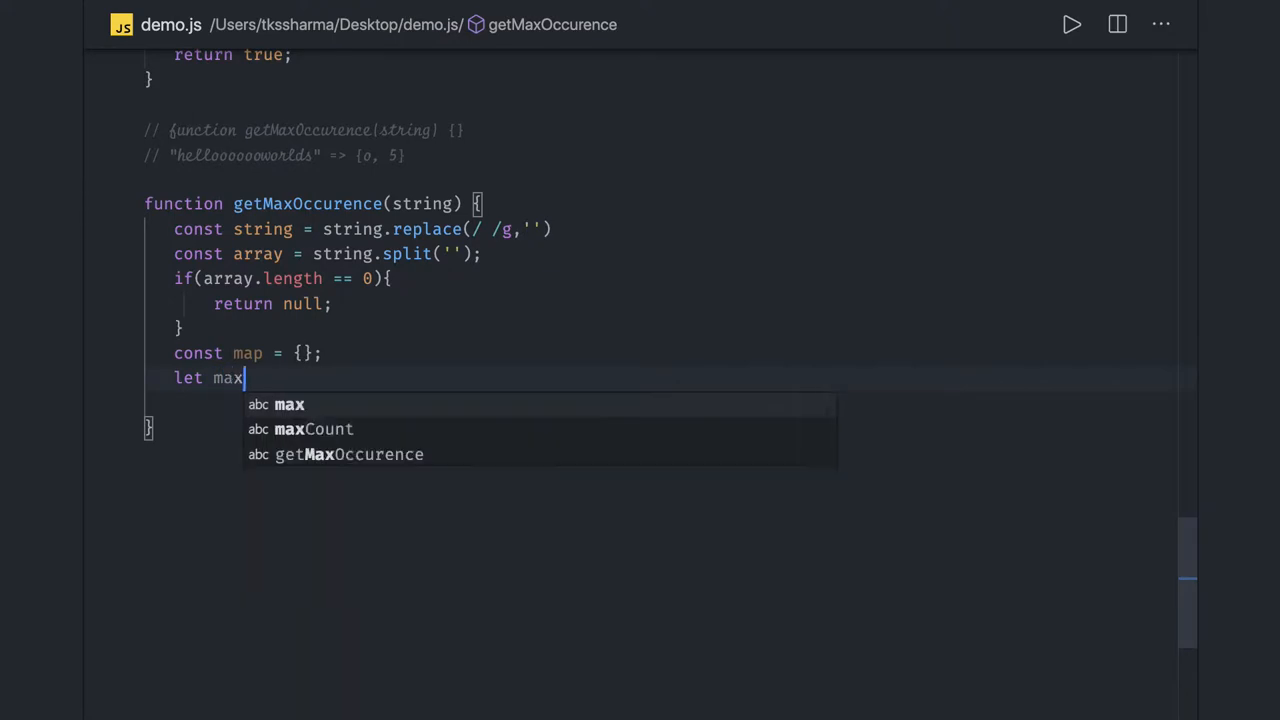
Step: Declare let maxChar = array[0] and let maxCount = 1, then start a for statement
{"action": "type", "text": "Char"}
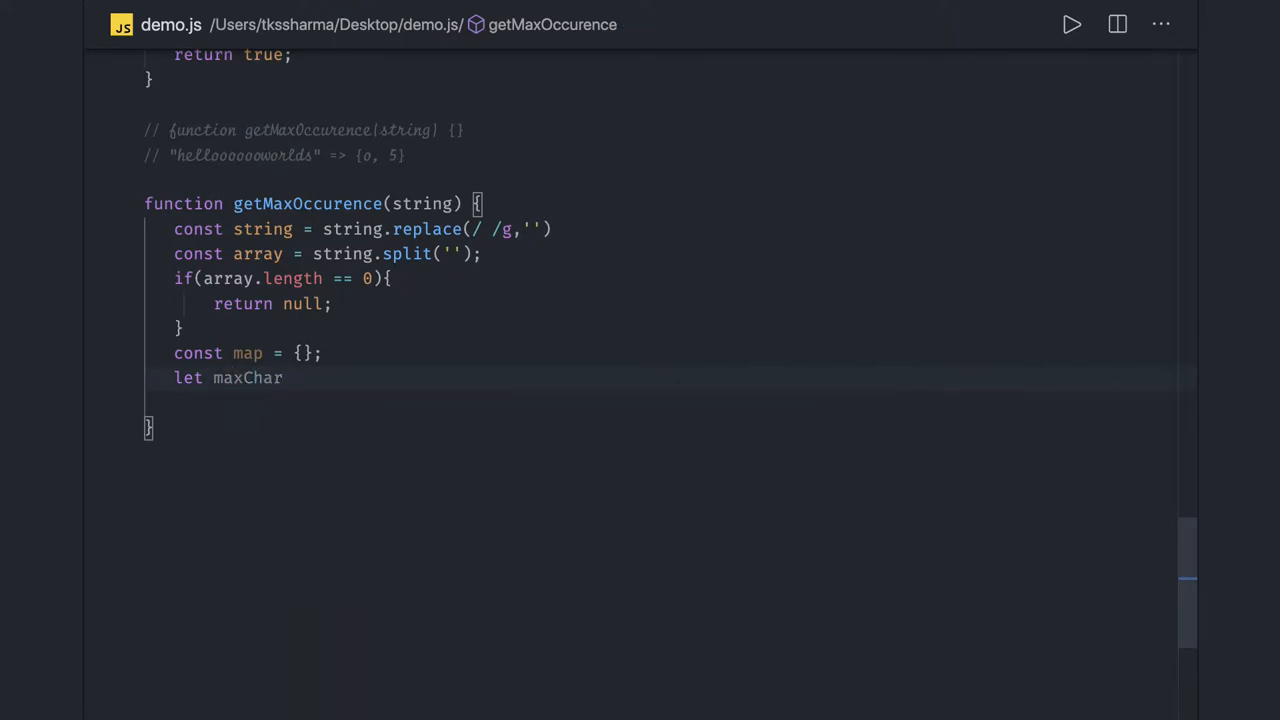
{"action": "type", "text": "="}
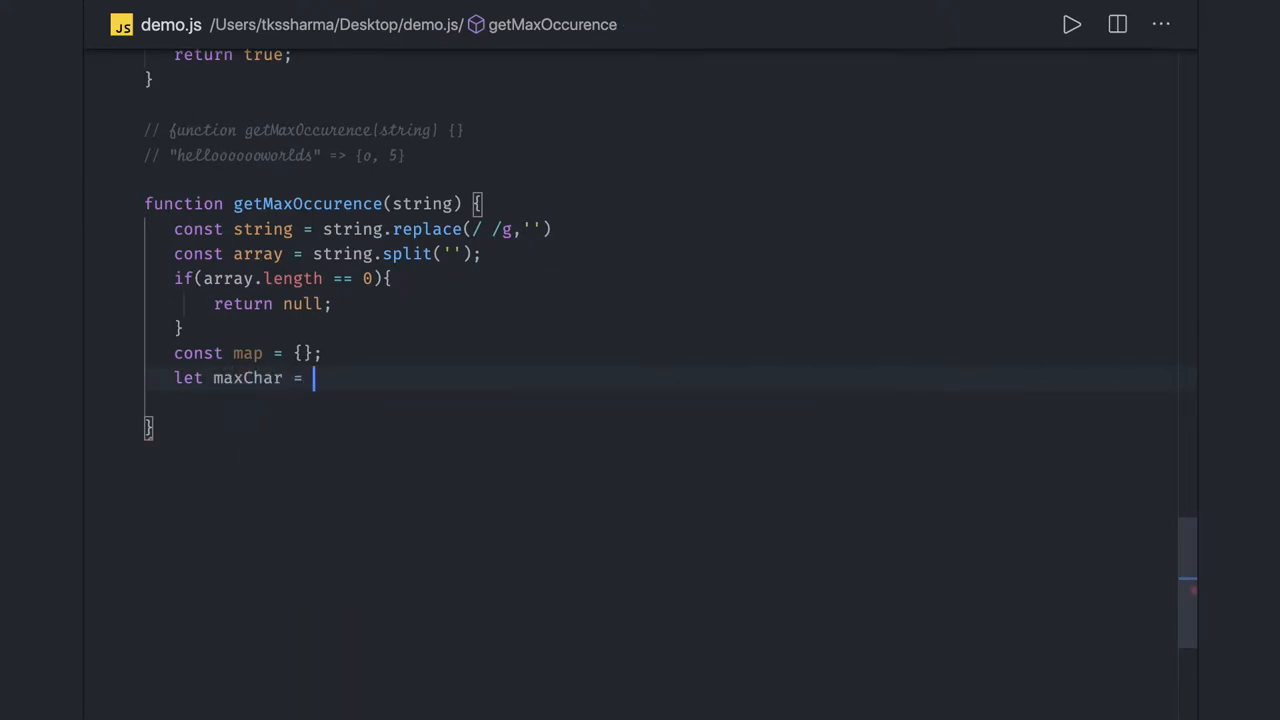
{"action": "type", "text": "array["}
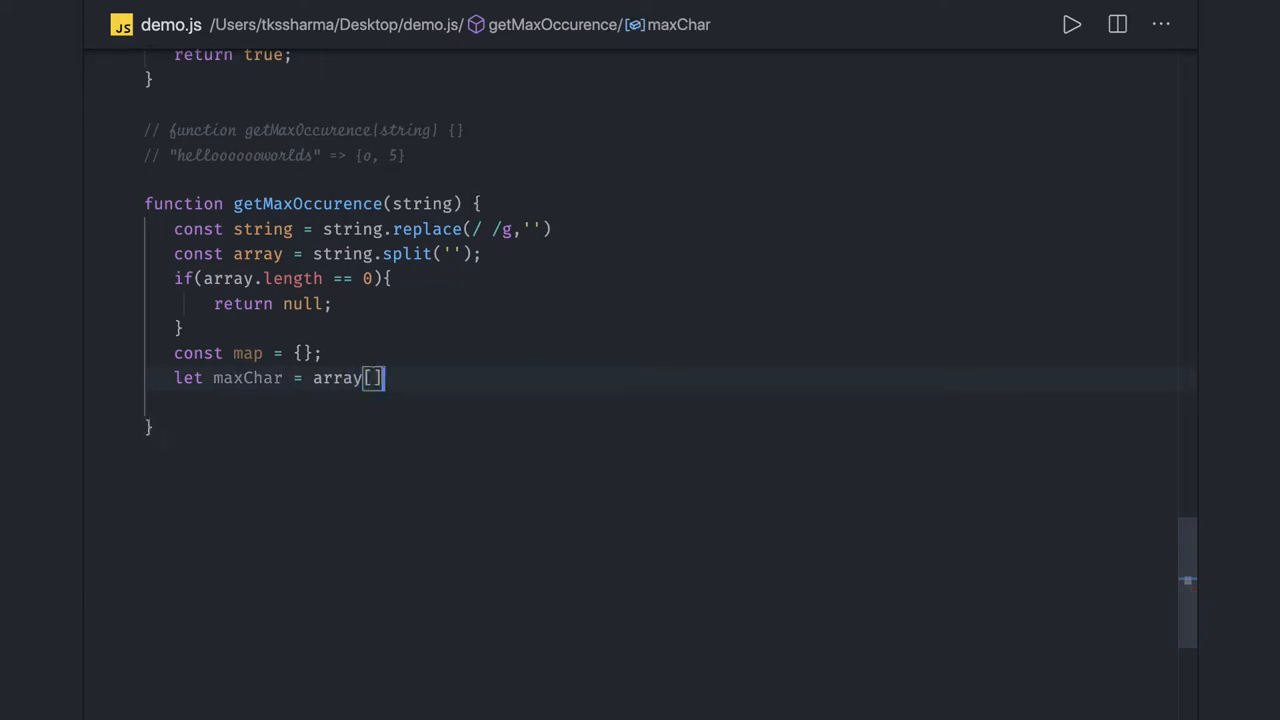
{"action": "type", "text": "0"}
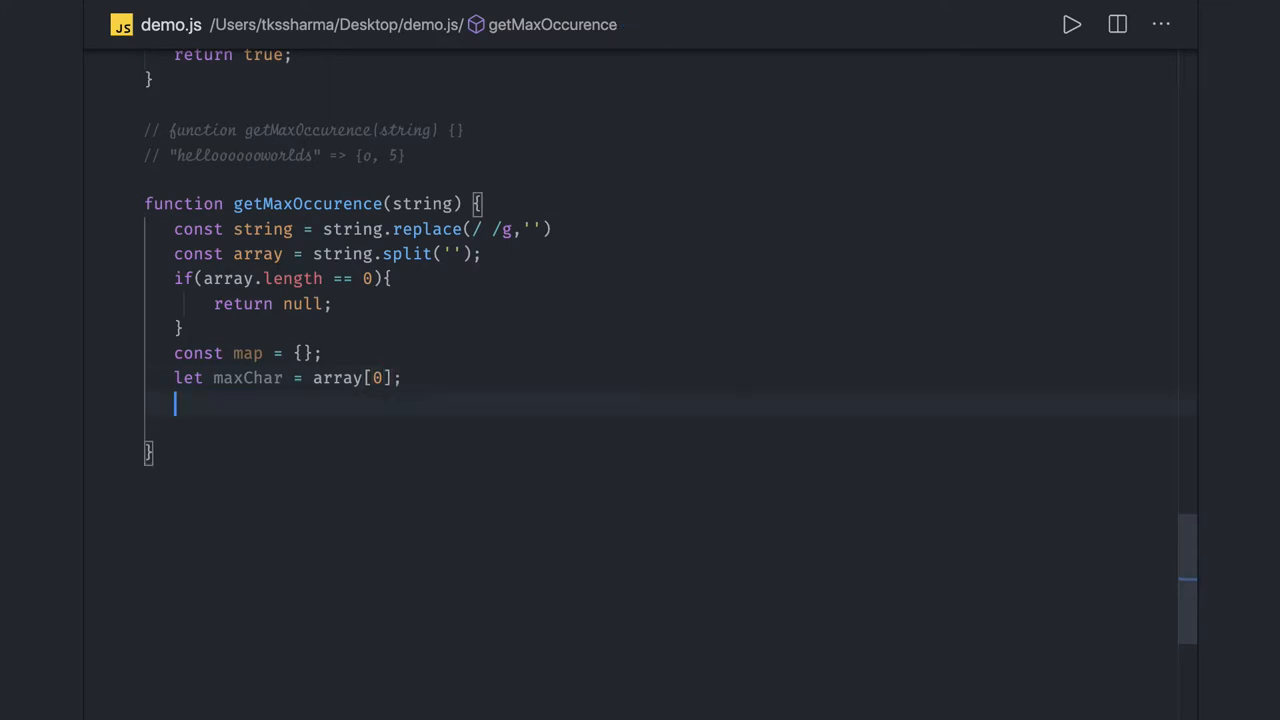
{"action": "type", "text": "l"}
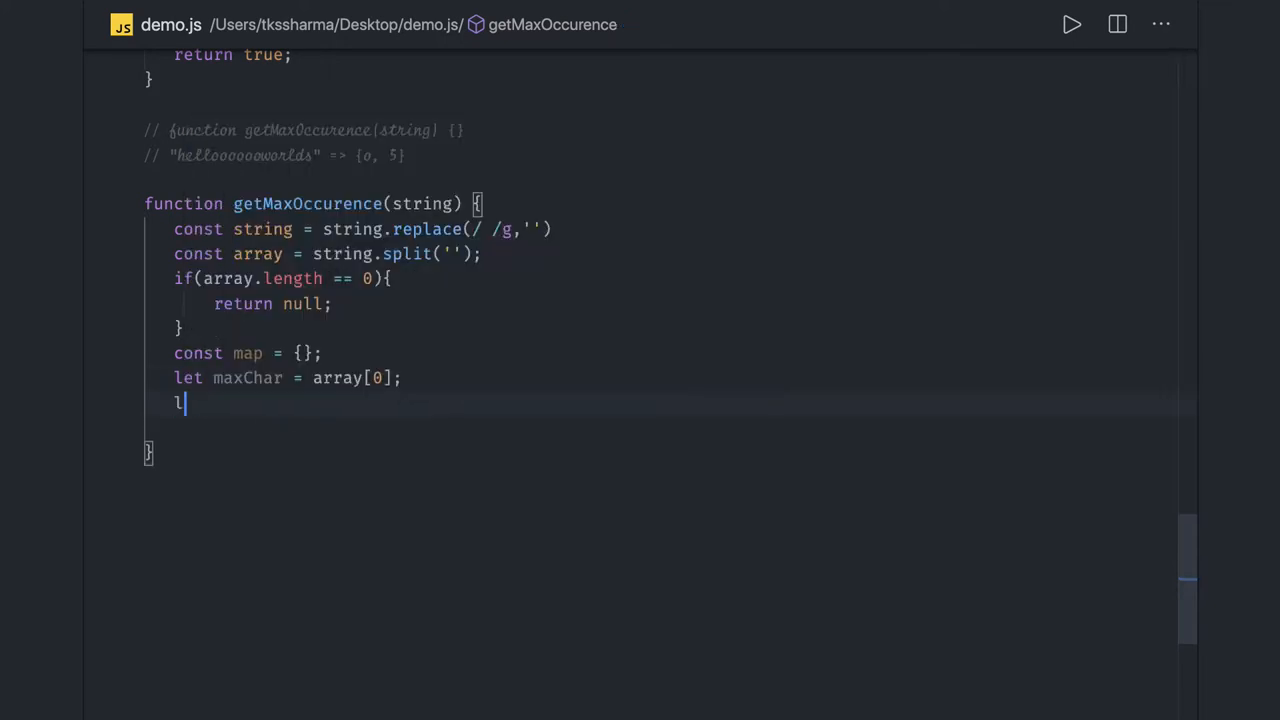
{"action": "type", "text": "et maxCount ="}
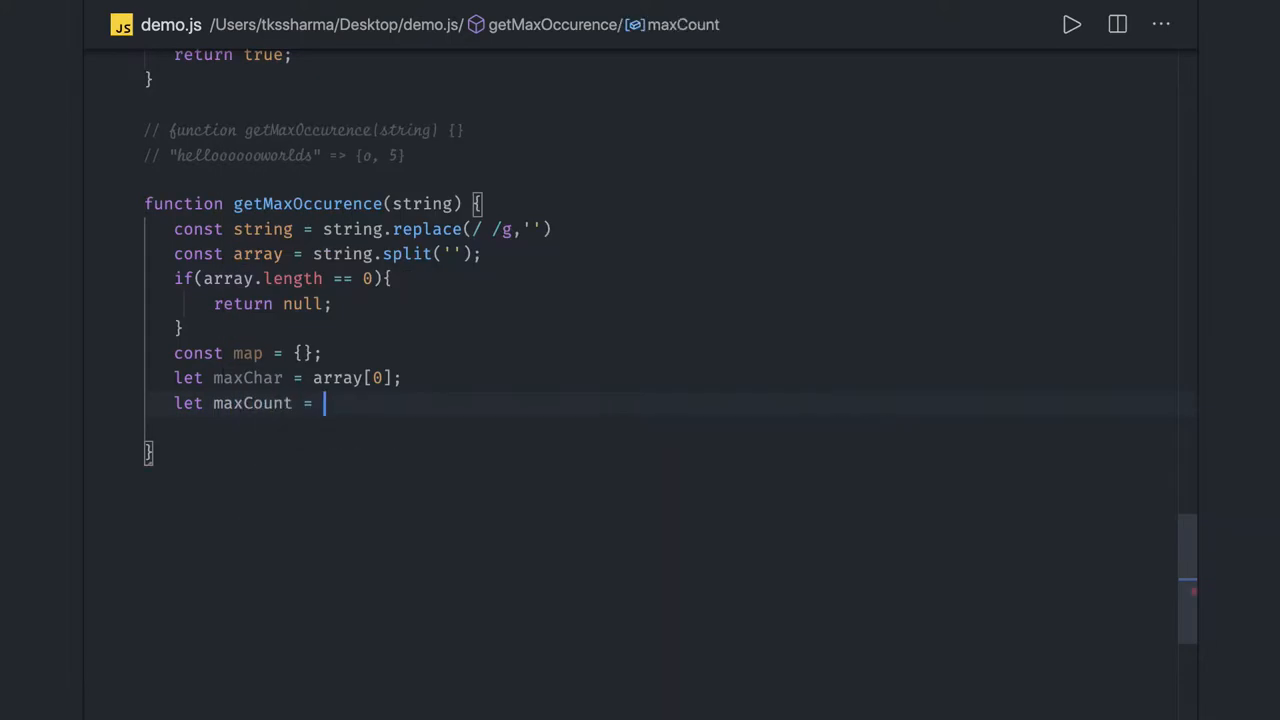
{"action": "type", "text": "1;"}
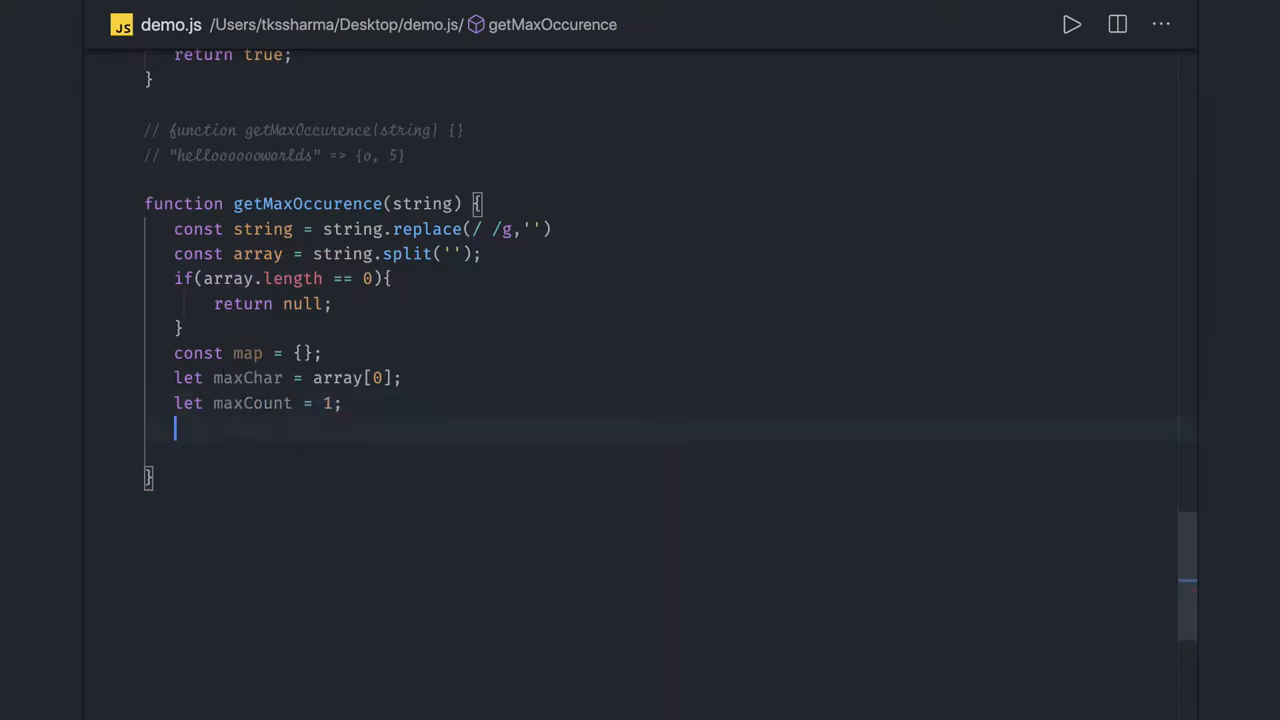
{"action": "type", "text": "for("}
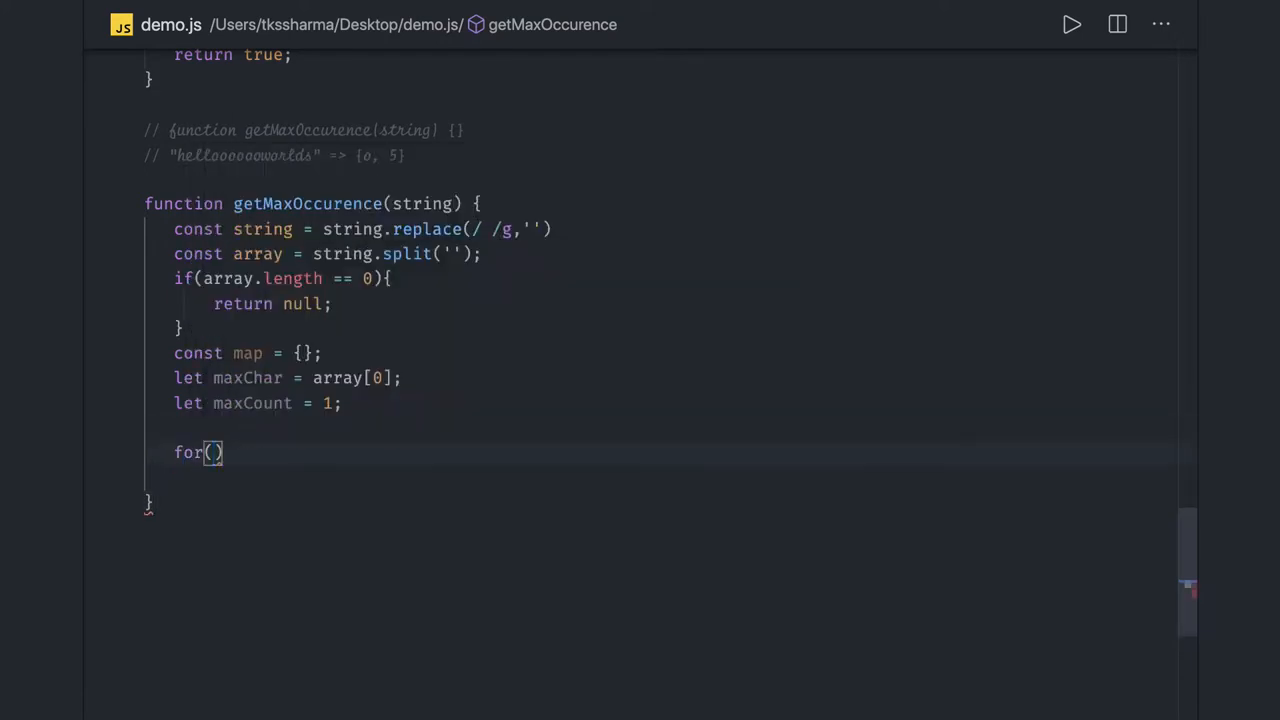
Step: Write the loop header for (let i = 0; i < array.length; i++)
{"action": "type", "text": "let"}
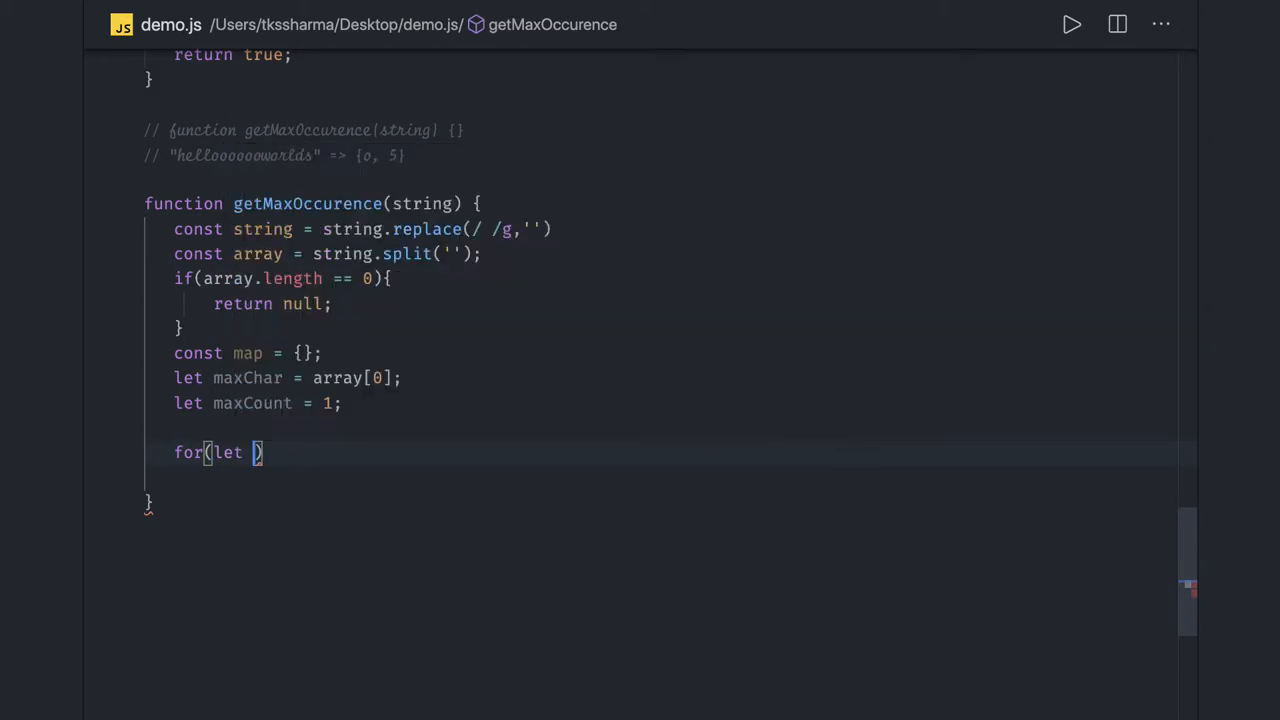
{"action": "type", "text": "i =0; i"}
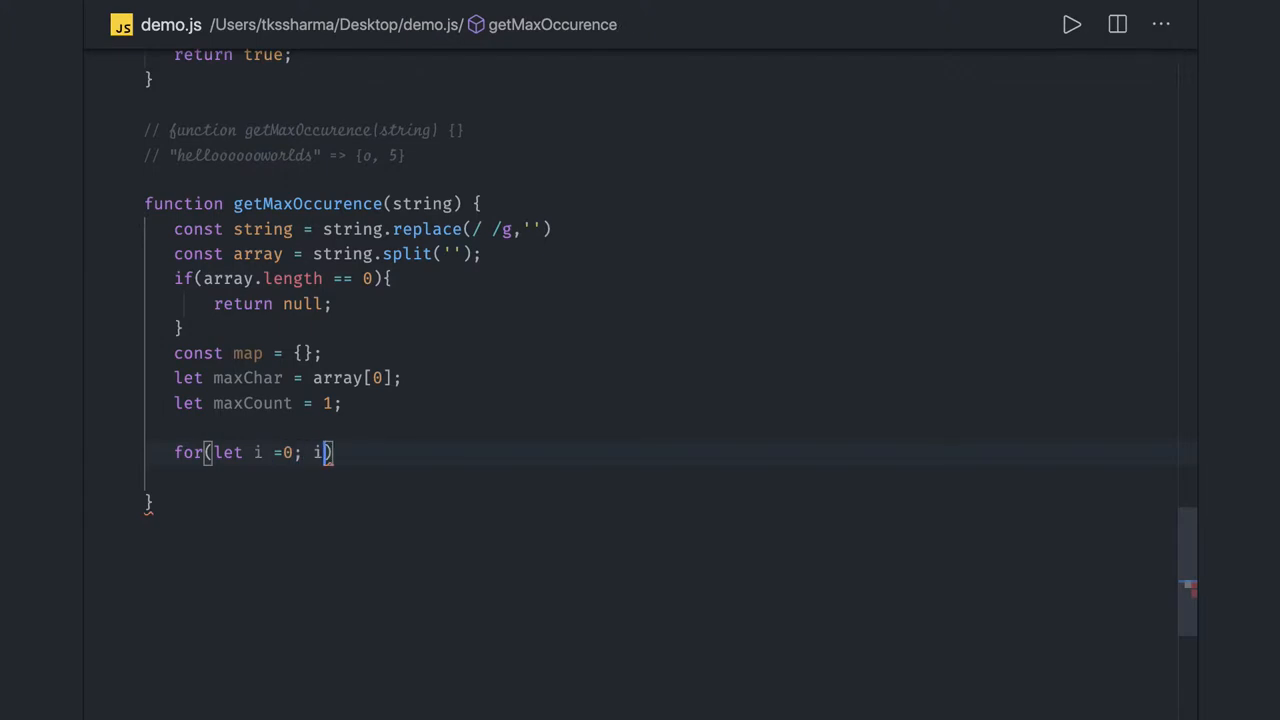
{"action": "type", "text": "<"}
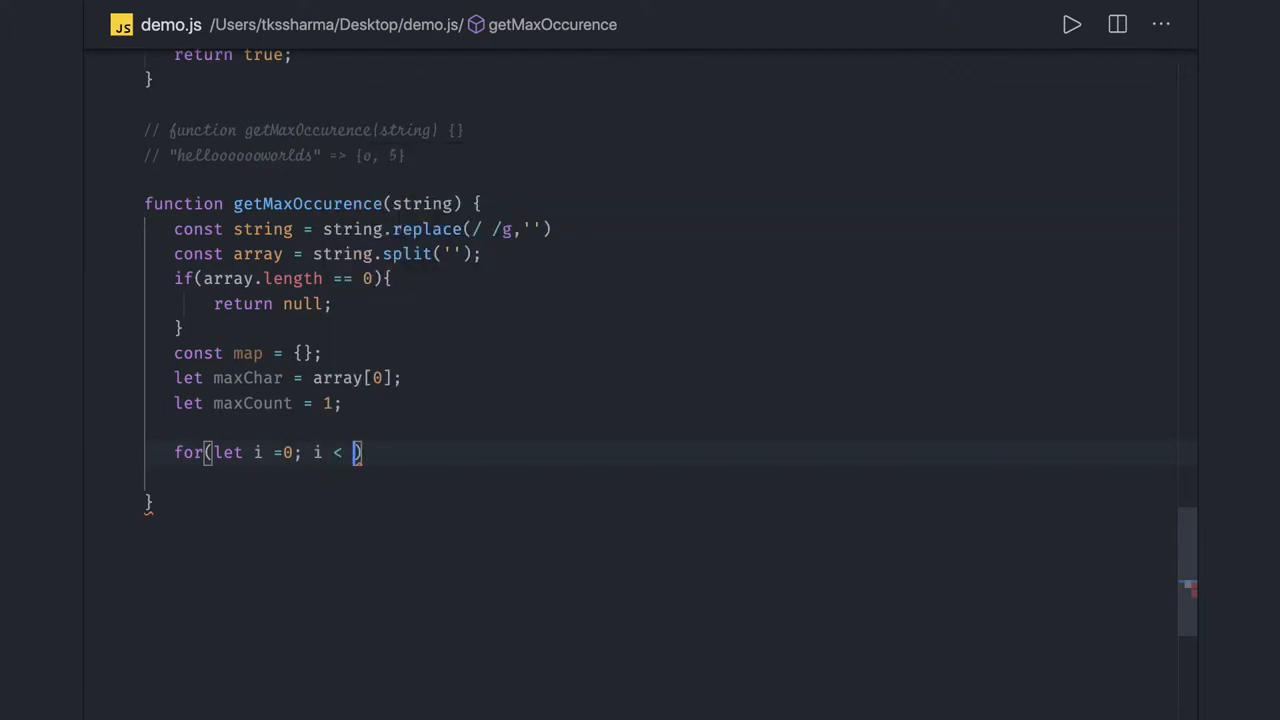
{"action": "type", "text": "array.leng"}
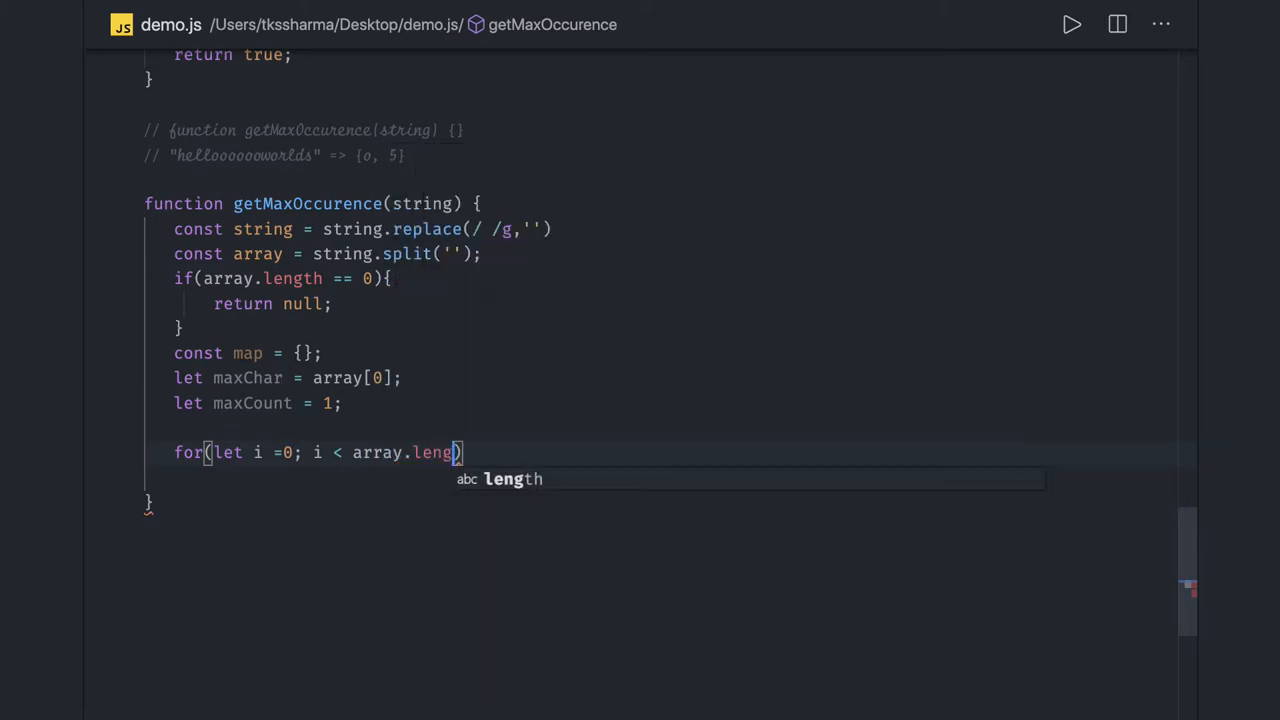
{"action": "type", "text": "; i"}
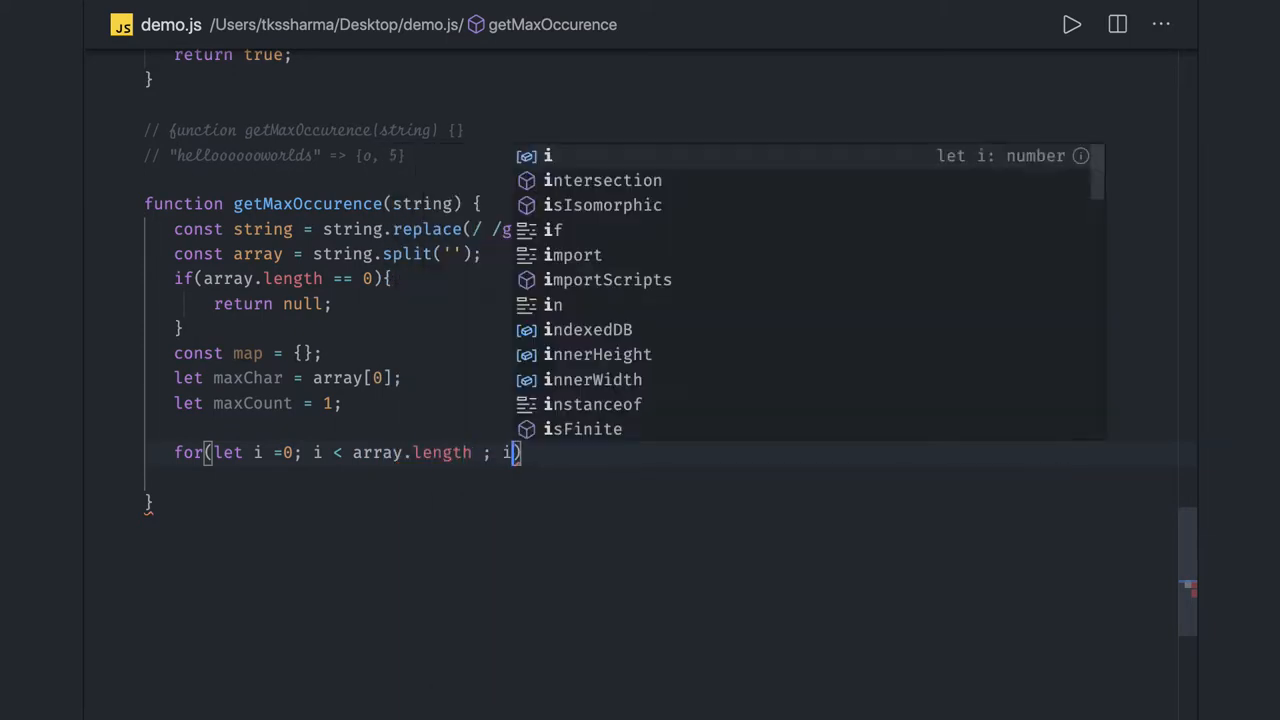
{"action": "type", "text": "++){"}
{"action": "type", "text": "let "}
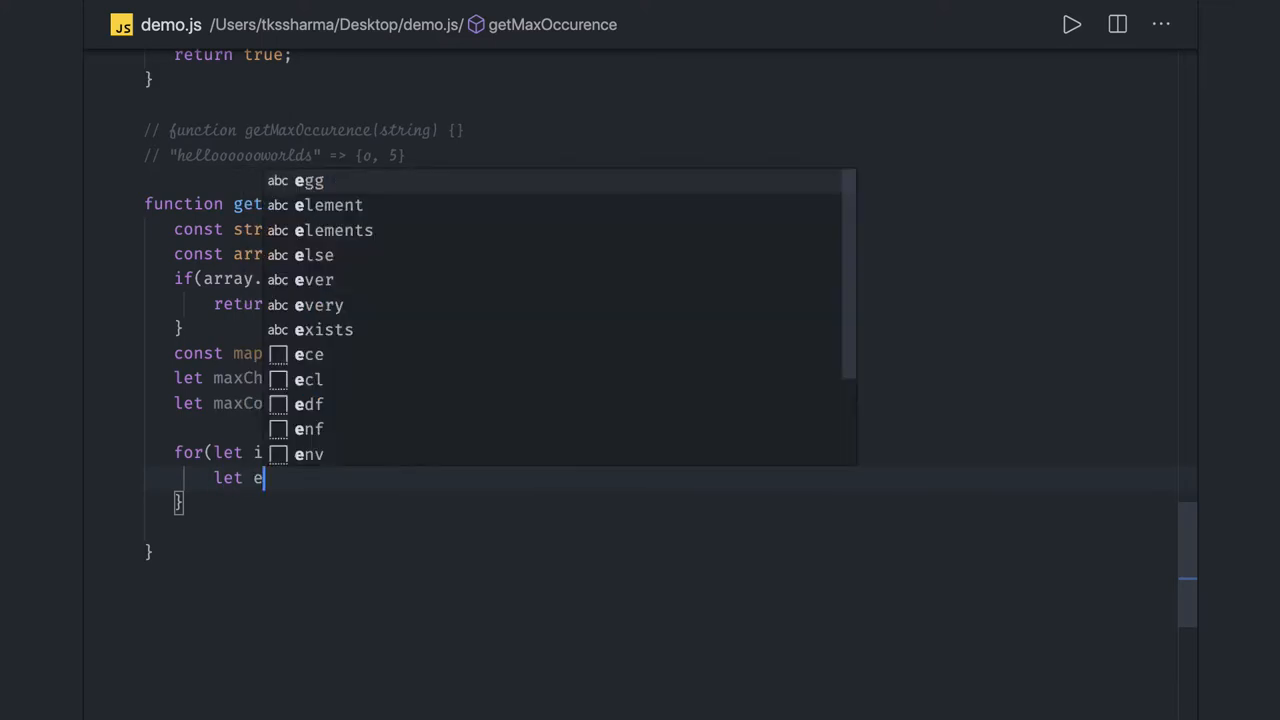
Step: Assign let elem = array[i] inside the loop and begin an if on map[elem]
{"action": "type", "text": "em"}
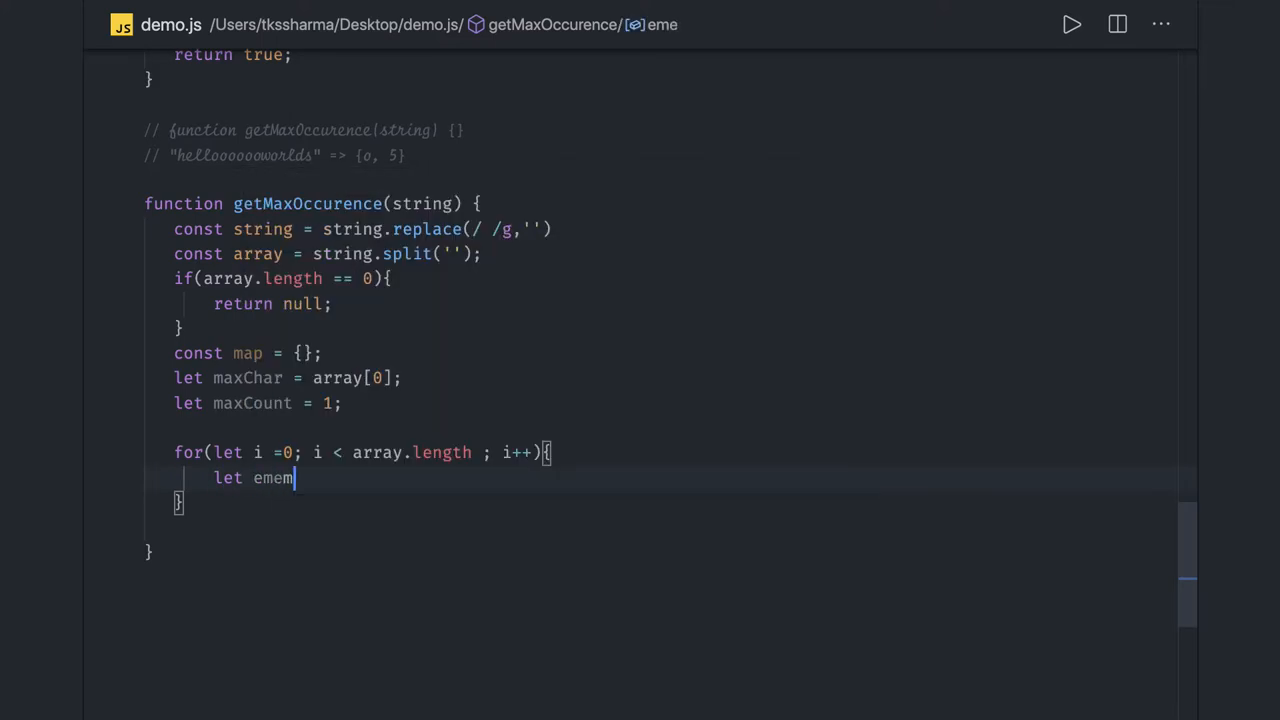
{"action": "type", "text": "lem ="}
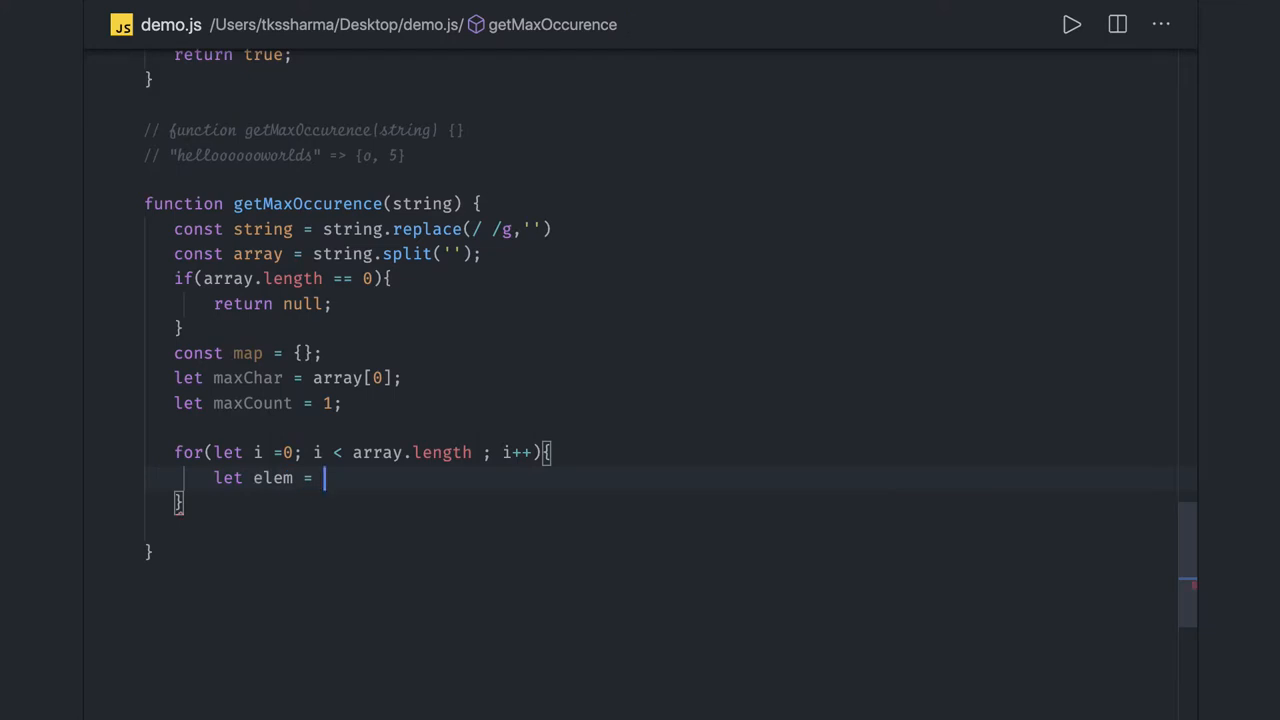
{"action": "type", "text": "array"}
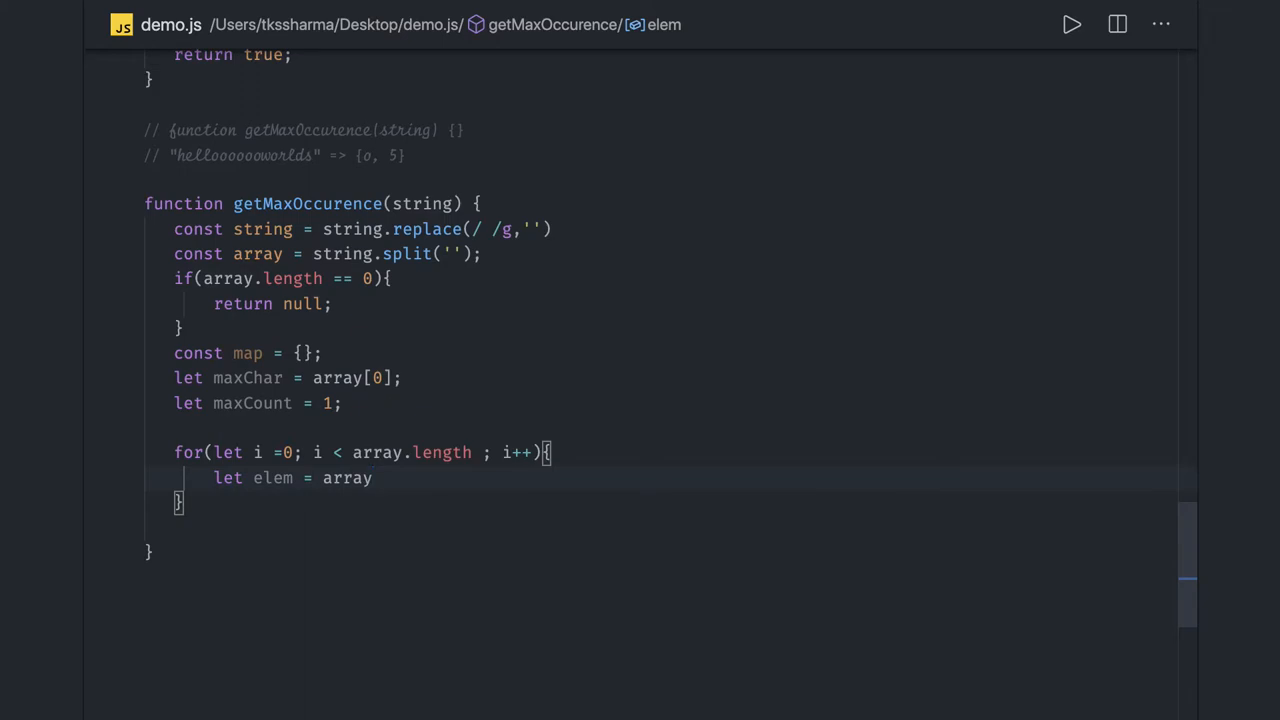
{"action": "type", "text": "[i];"}
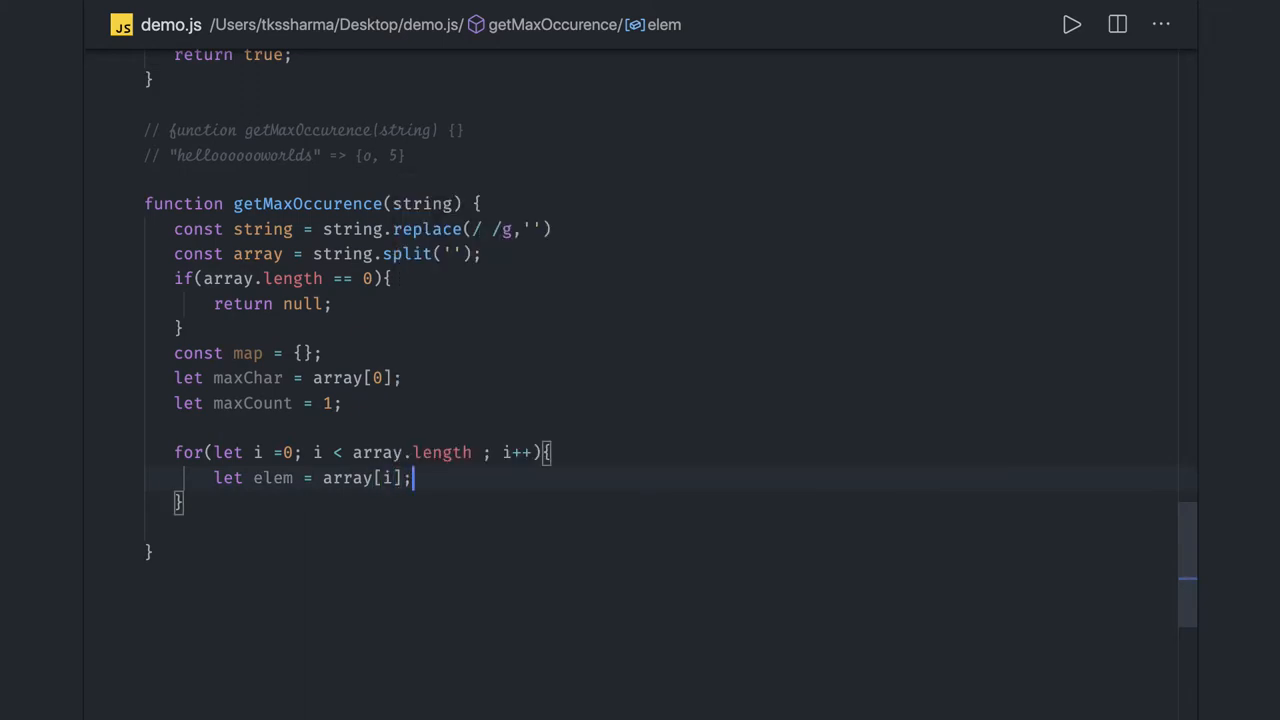
{"action": "type", "text": "if(map[elem])"}
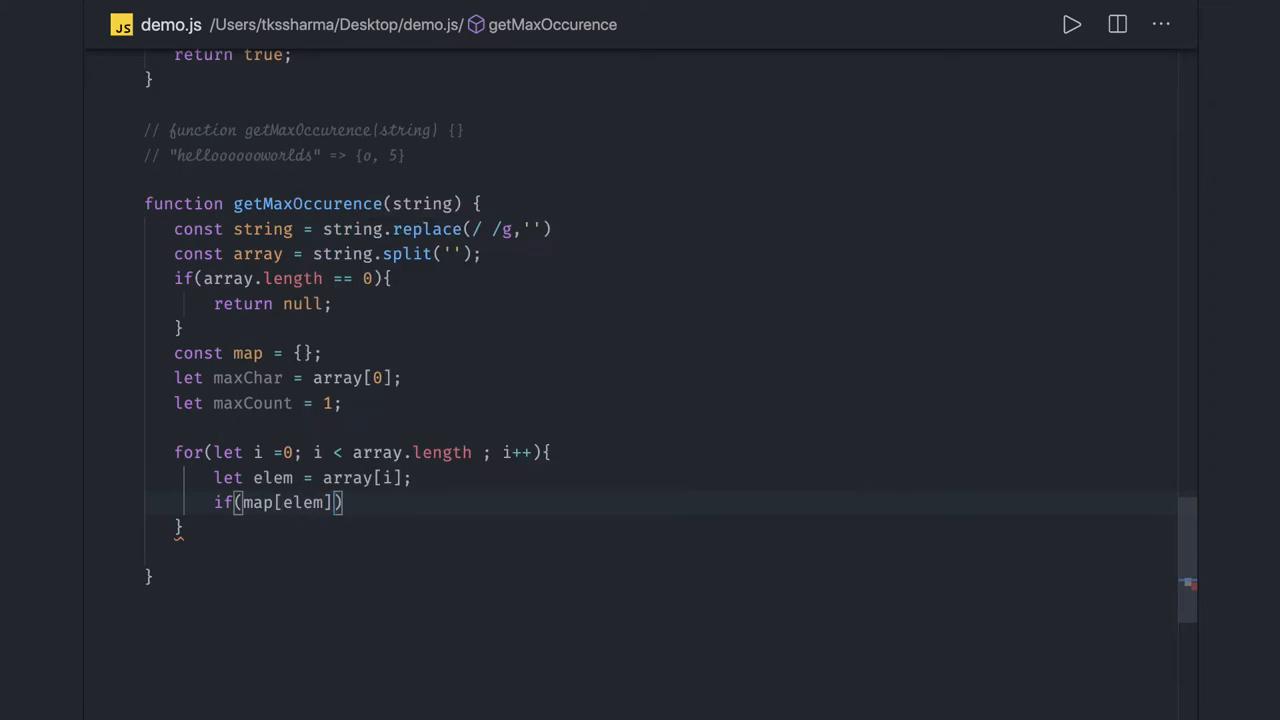
Step: Set map[elem] = 1 when map[elem] === null, otherwise map[elem]++
{"action": "type", "text": "==="}
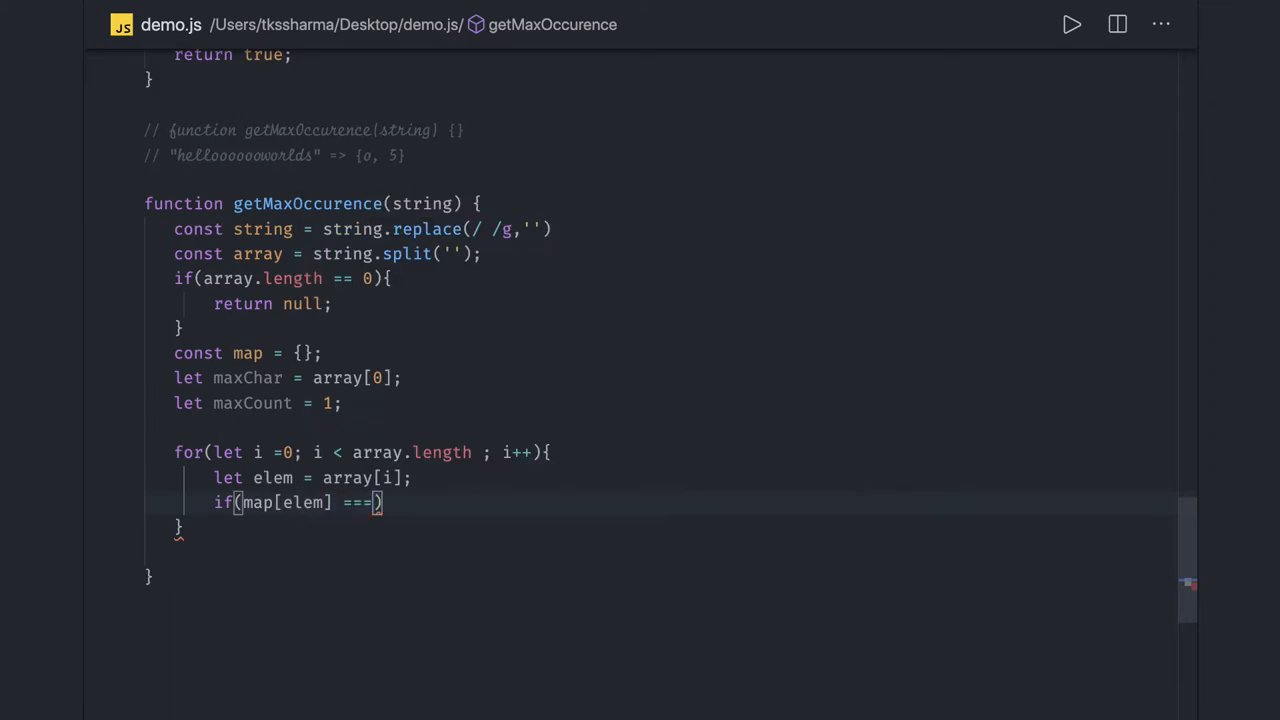
{"action": "type", "text": "null"}
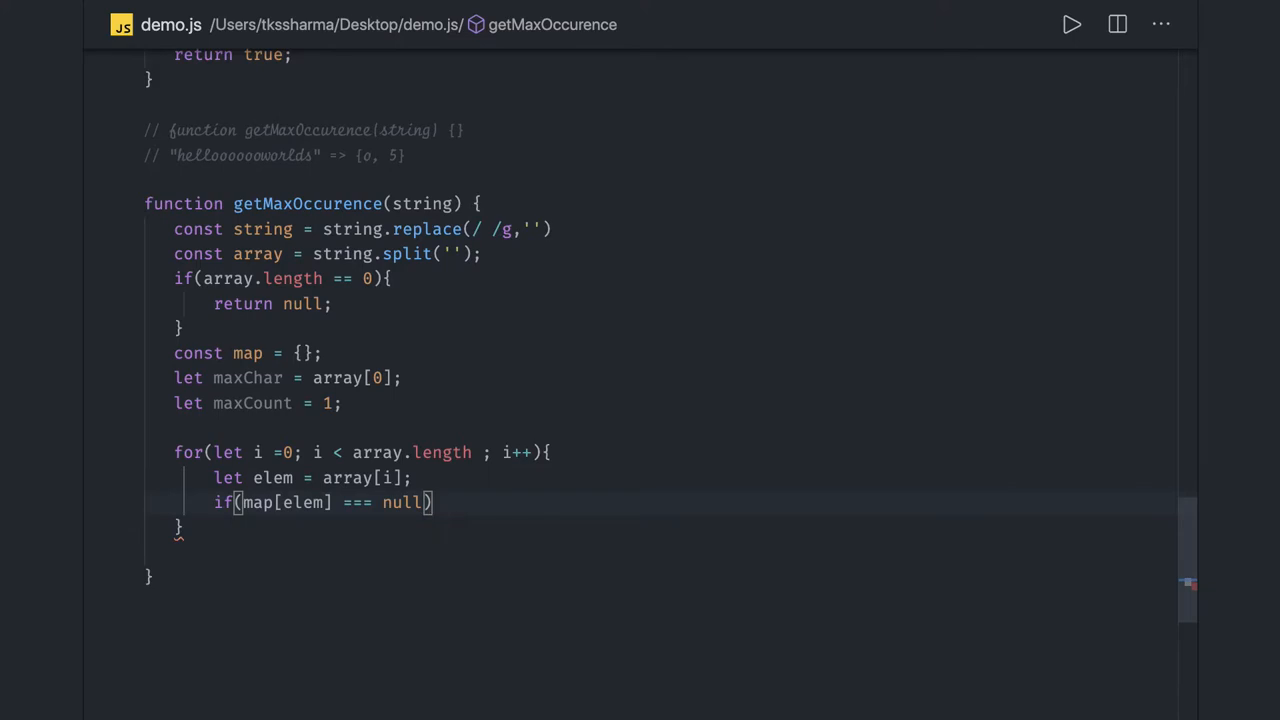
{"action": "type", "text": "{"}
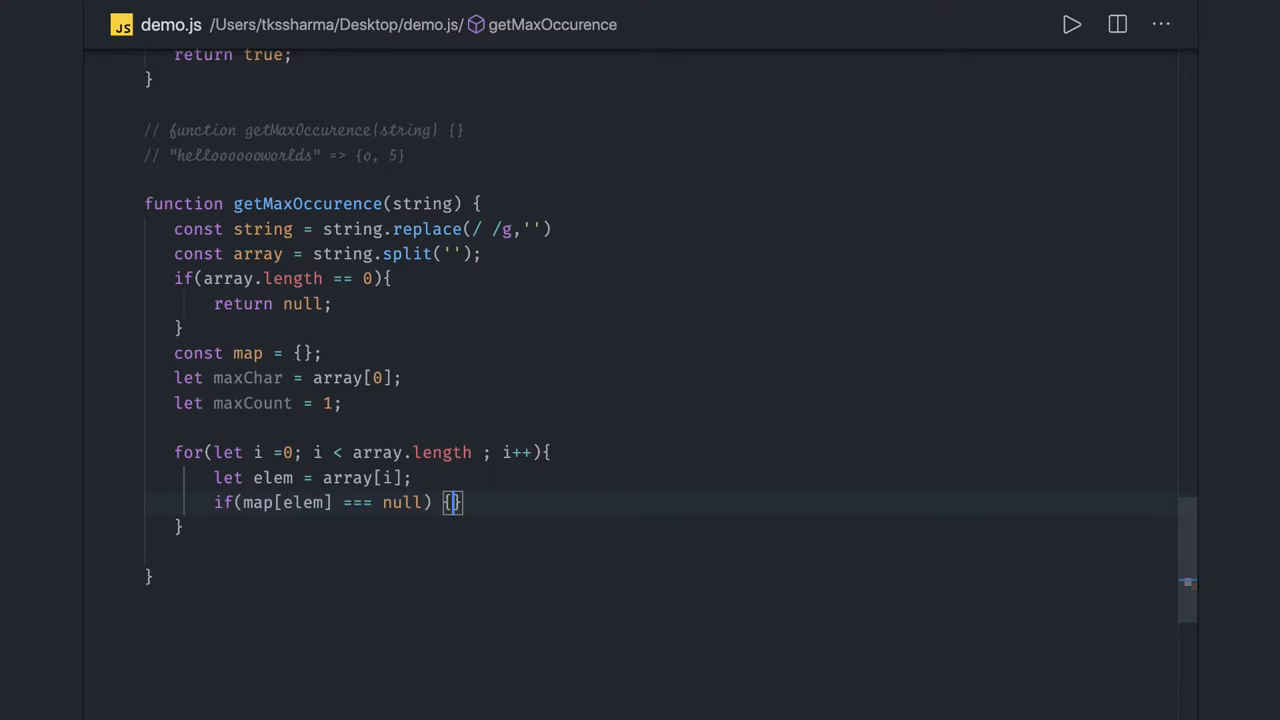
{"action": "type", "text": "map[elem"}
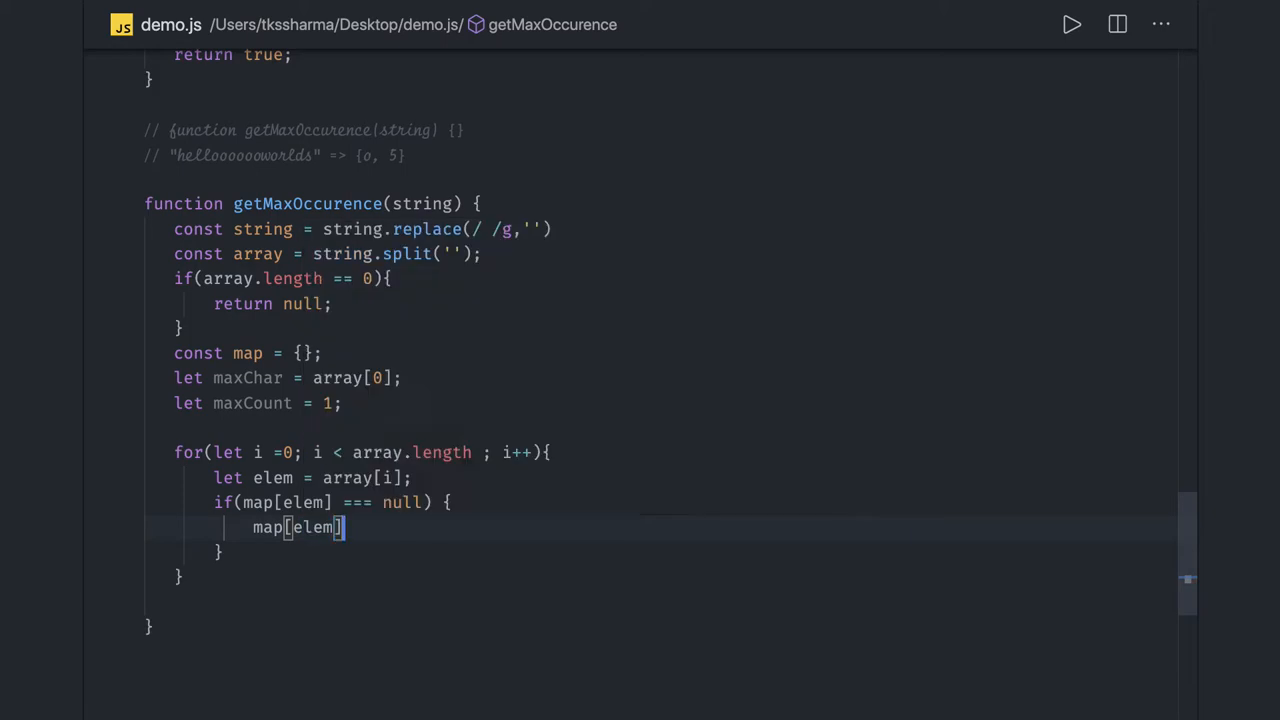
{"action": "type", "text": "=1"}
{"action": "left_click", "coordinate": [662, 552]}
{"action": "type", "text": " else {"}
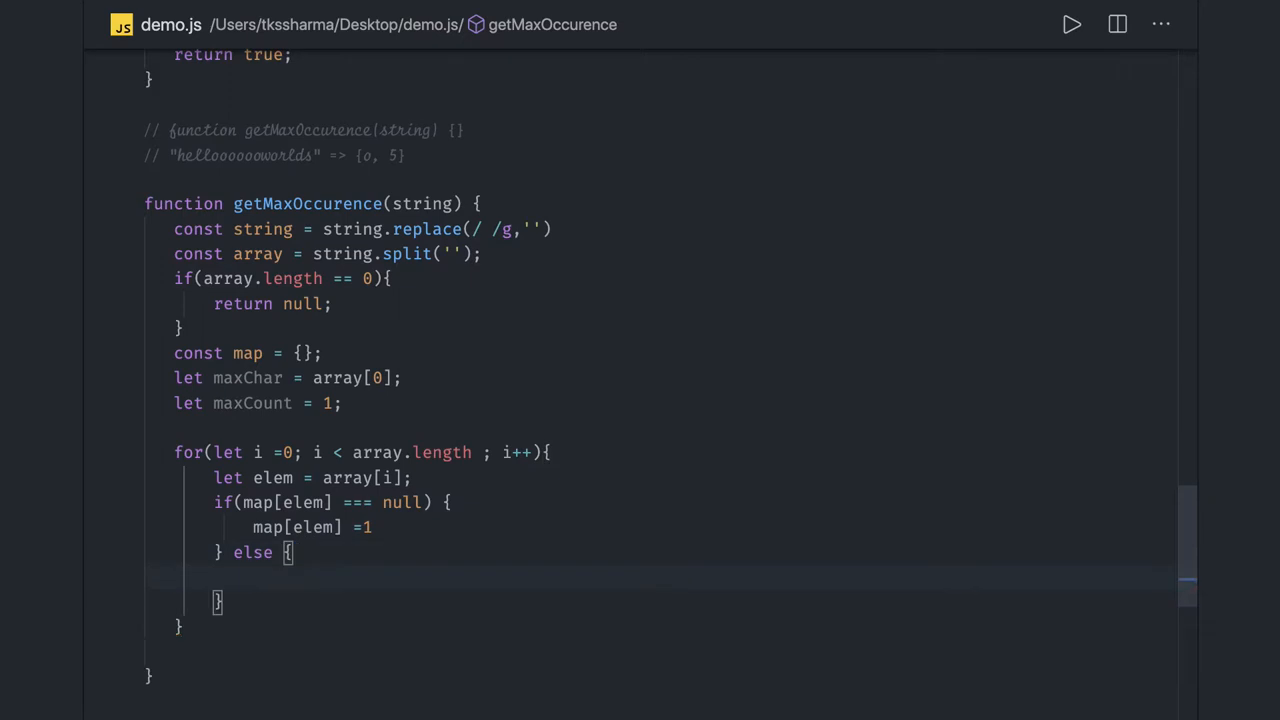
{"action": "type", "text": "map[elem"}
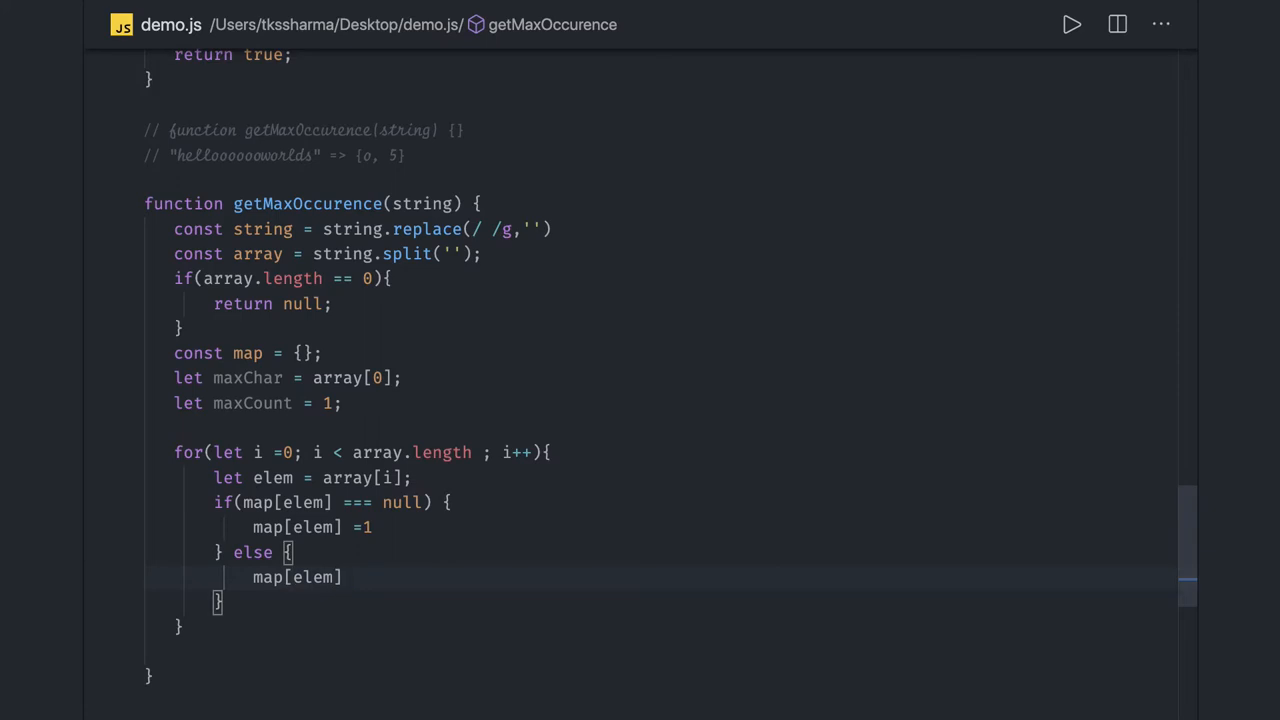
{"action": "type", "text": "++;"}
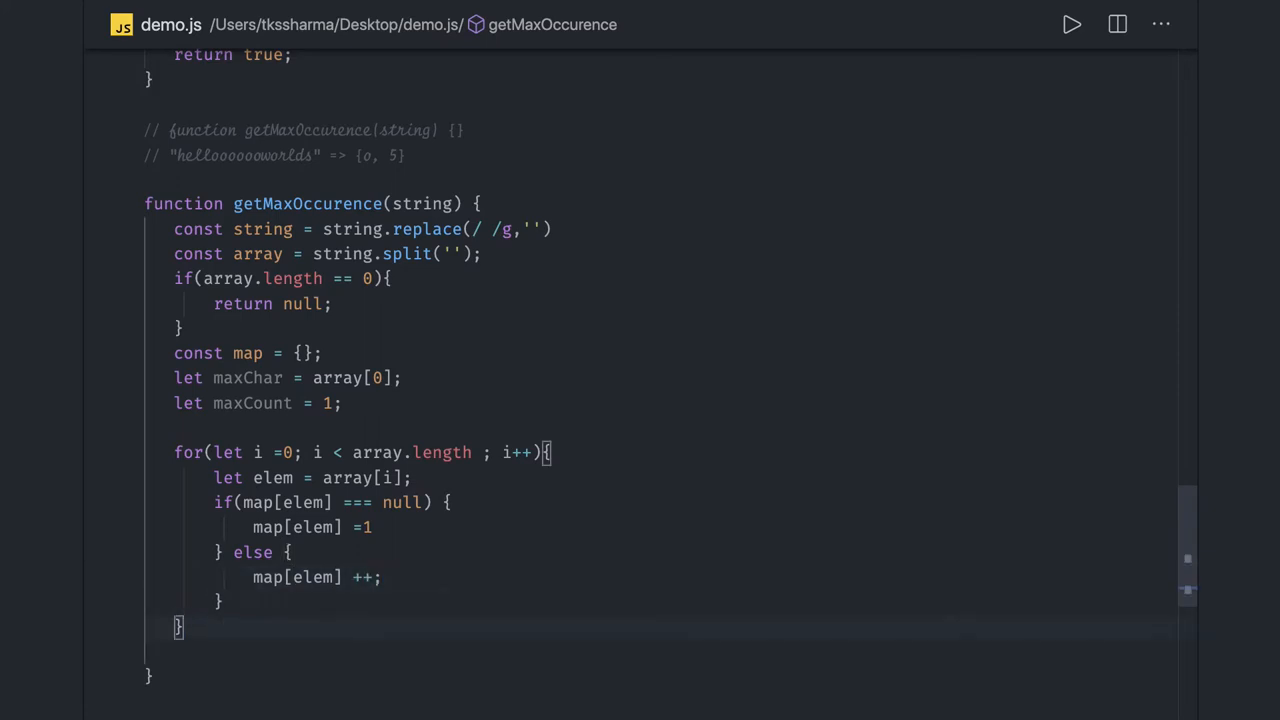
{"action": "scroll", "scroll_direction": "down", "scroll_amount": 3}
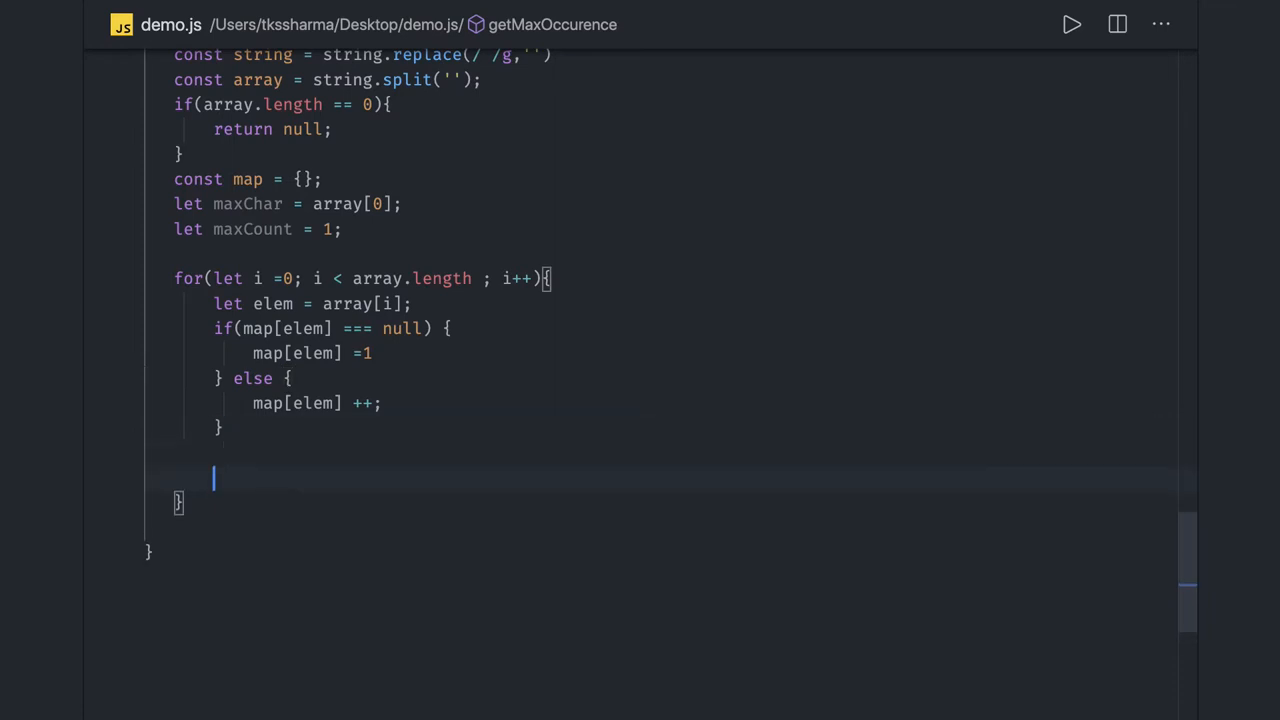
Step: Add if (map[elem] > maxCount) setting maxChar = elem and maxCount = map[elem]
{"action": "type", "text": "if("}
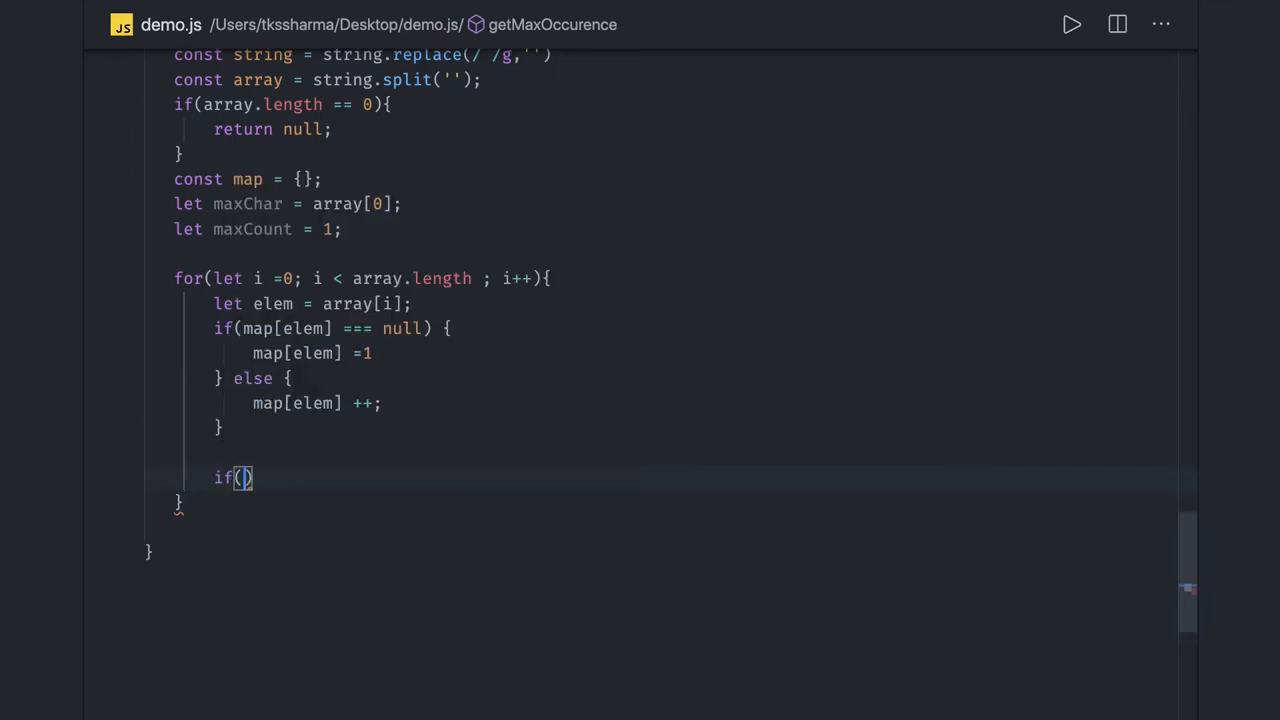
{"action": "type", "text": "map[e"}
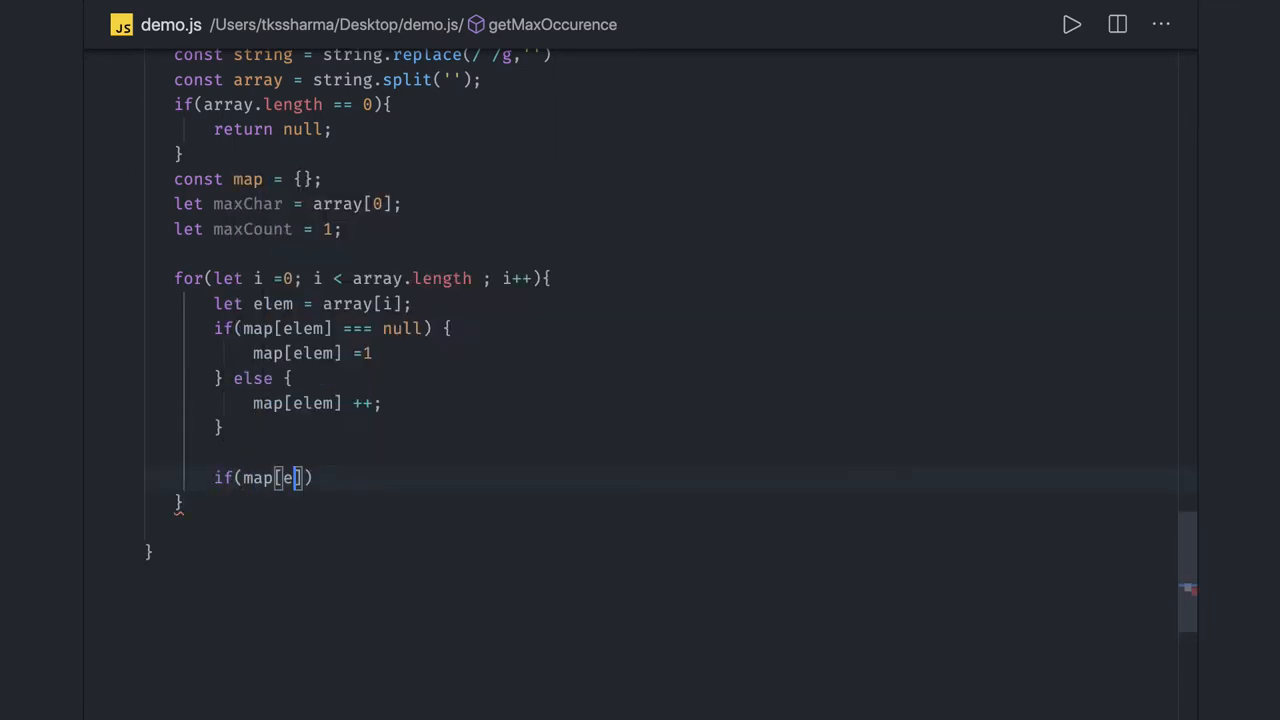
{"action": "type", "text": "lem"}
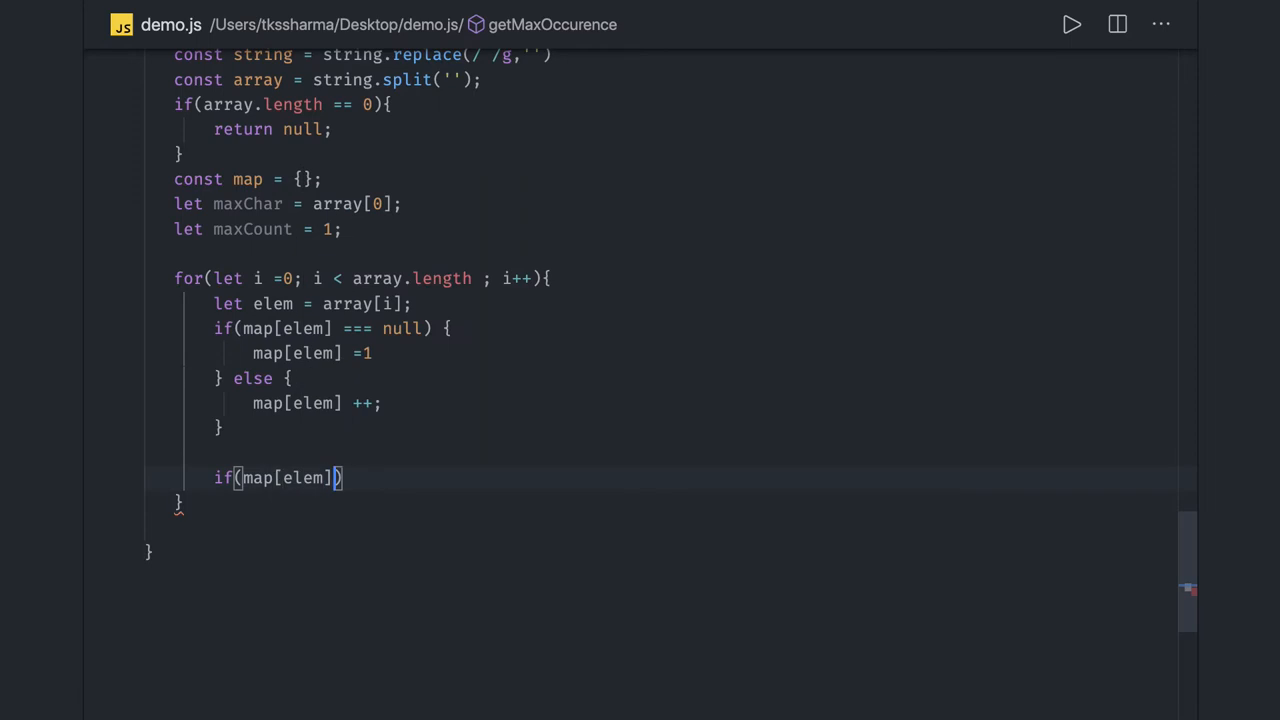
{"action": "type", "text": "> maxCount"}
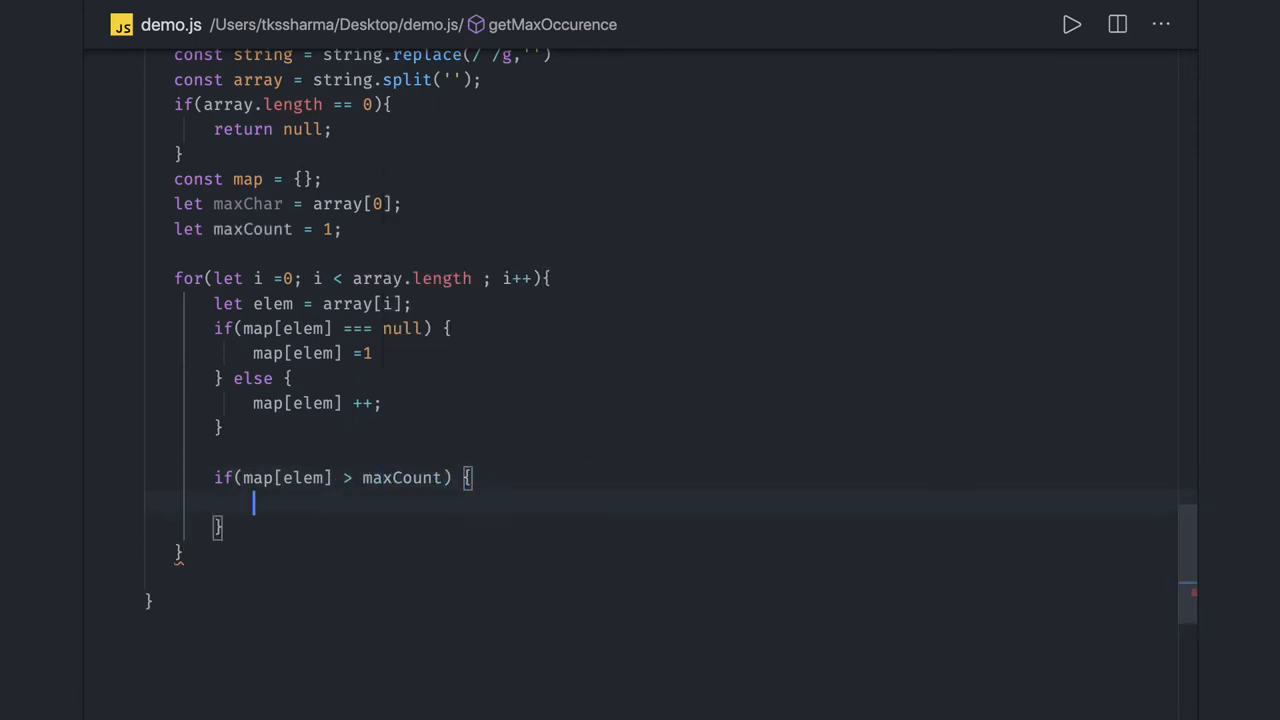
{"action": "type", "text": "m"}
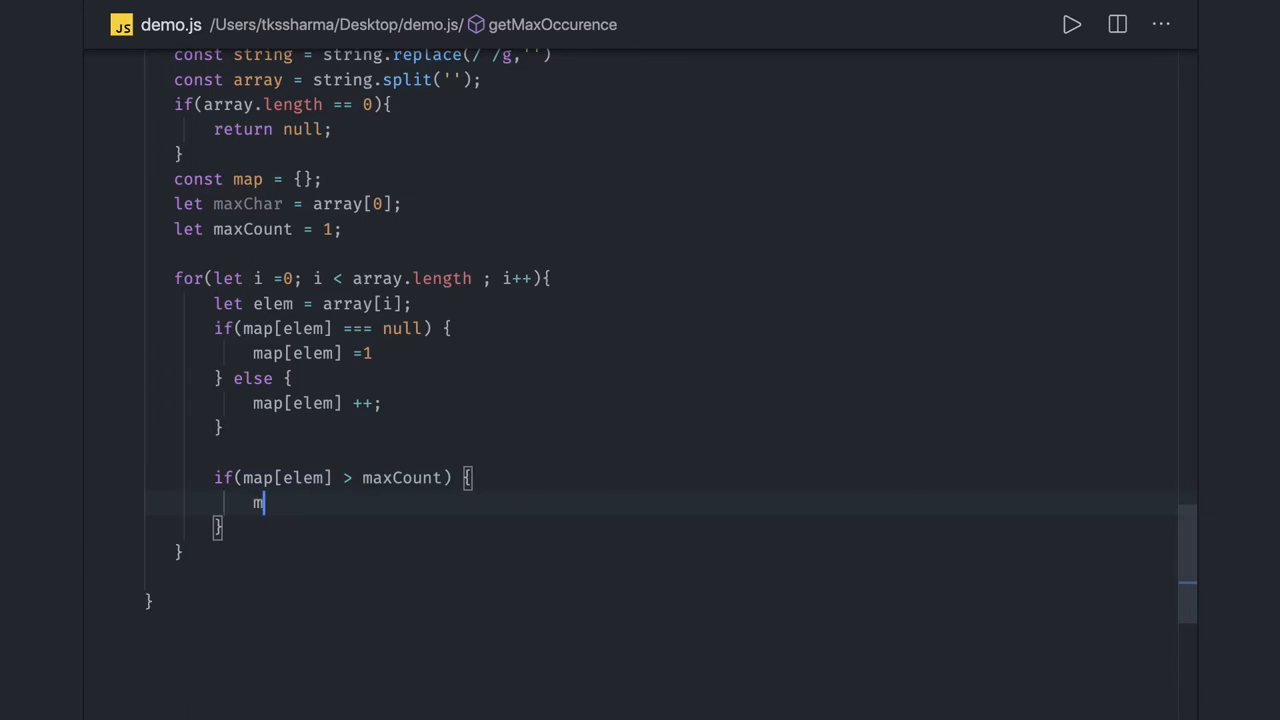
{"action": "type", "text": "ax"}
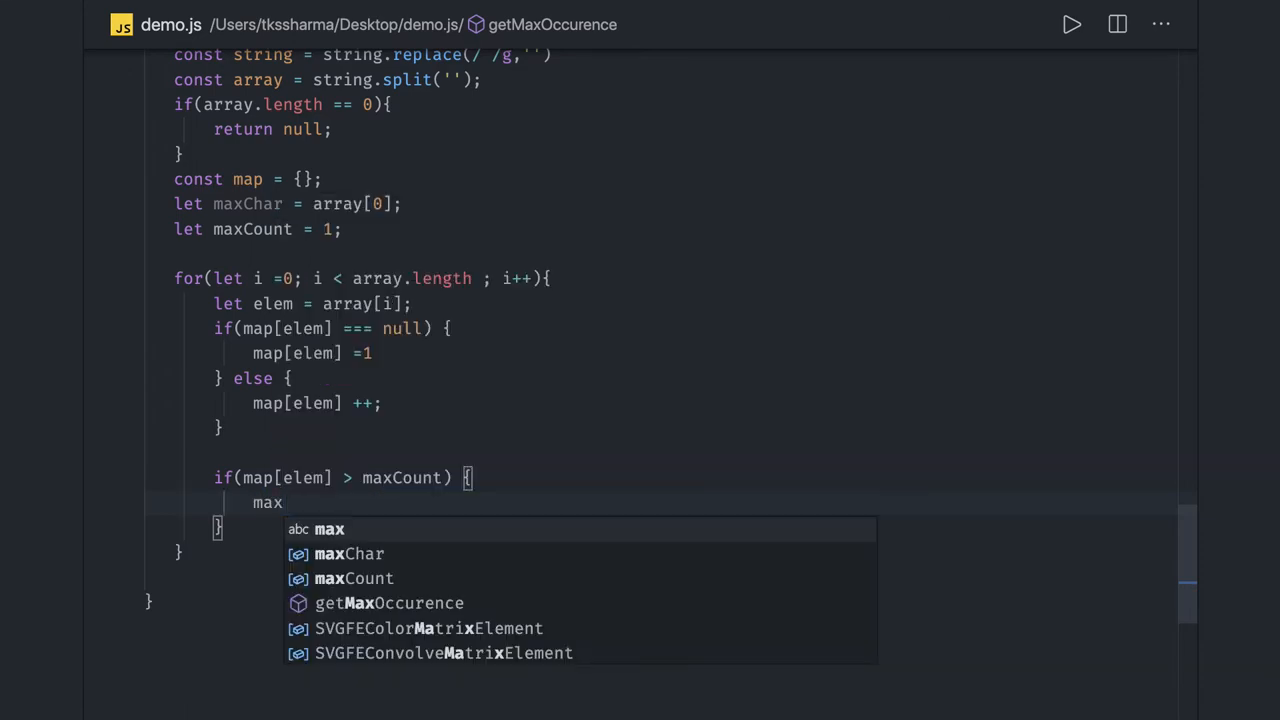
{"action": "type", "text": "Char = e"}
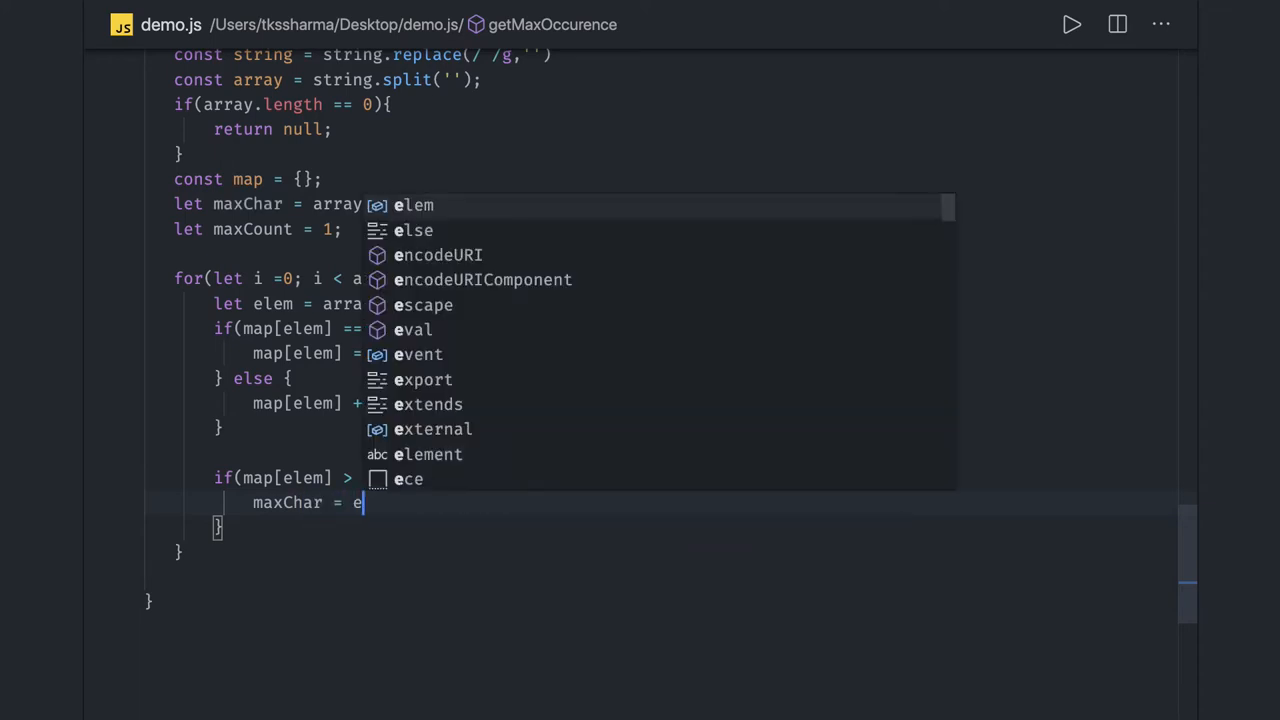
{"action": "type", "text": "lem;"}
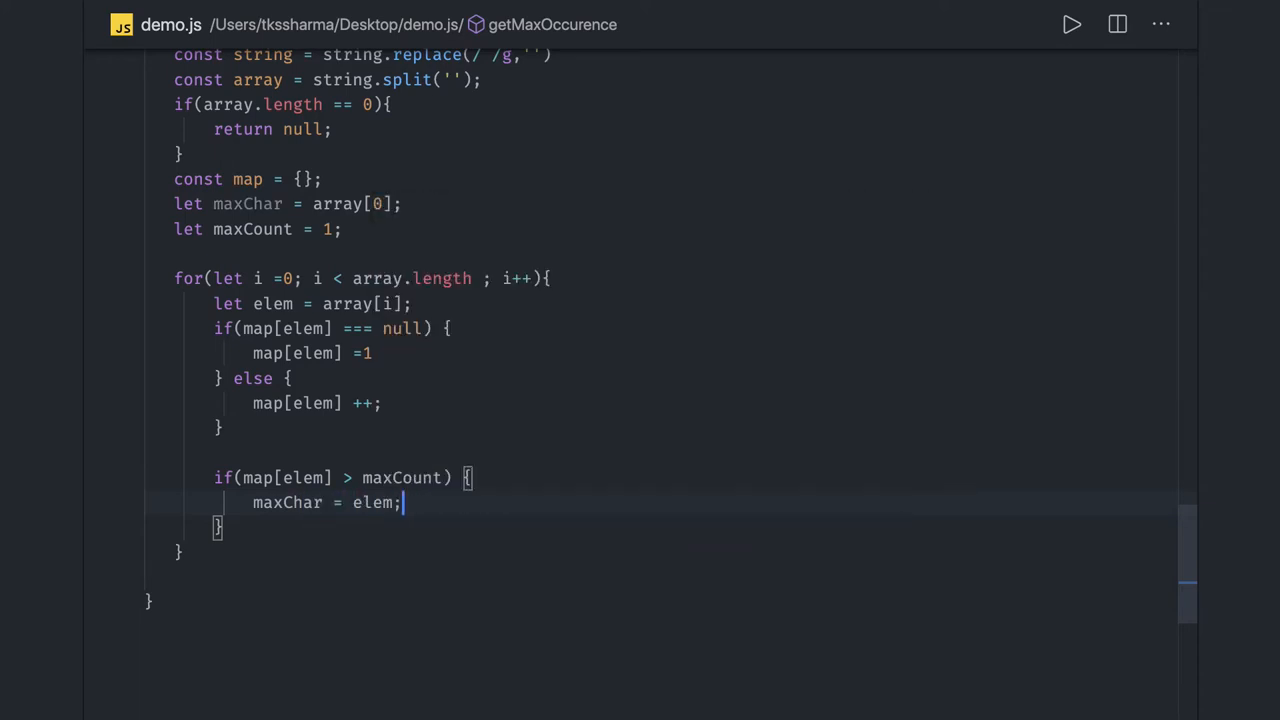
{"action": "type", "text": "maxCount ="}
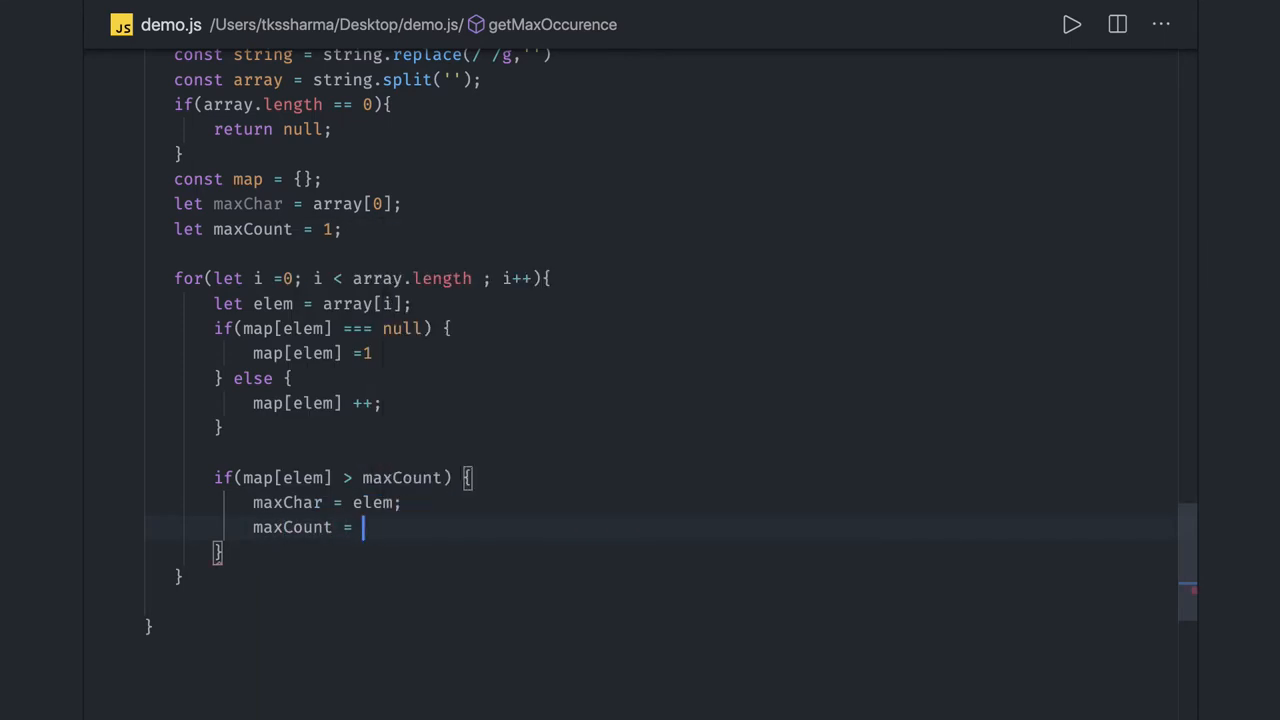
{"action": "type", "text": "map"}
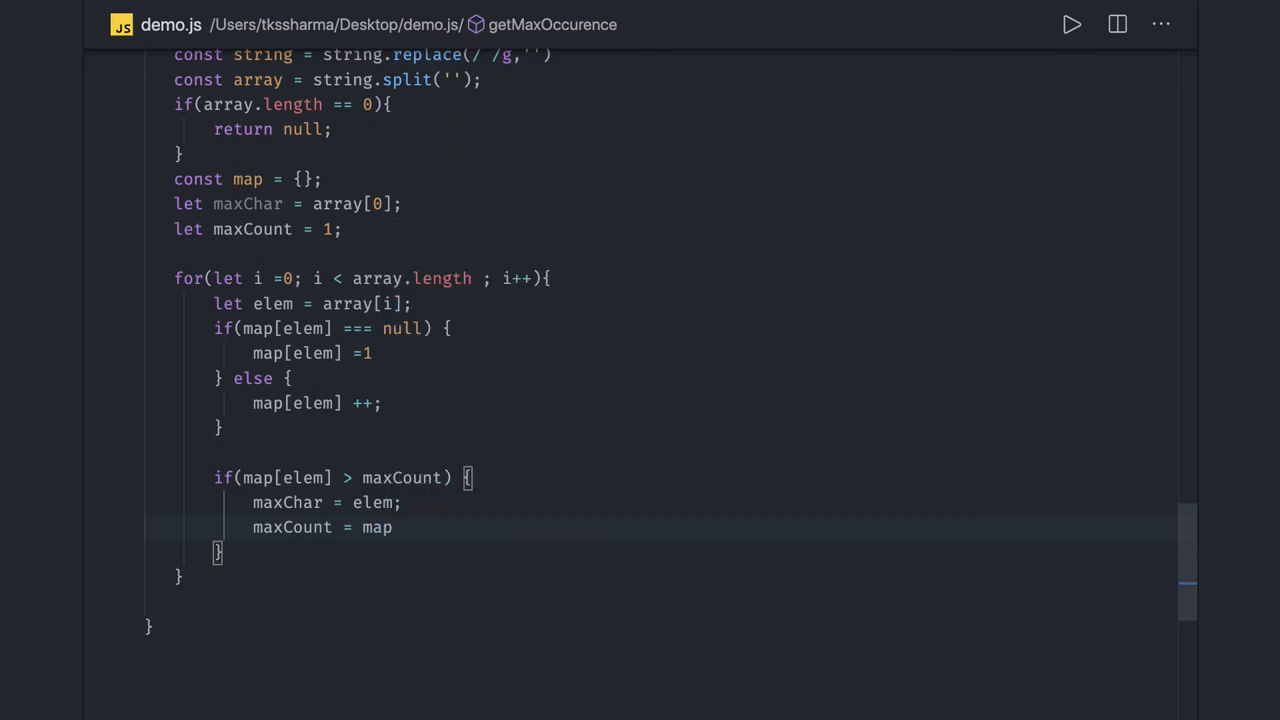
{"action": "type", "text": "[elem];"}
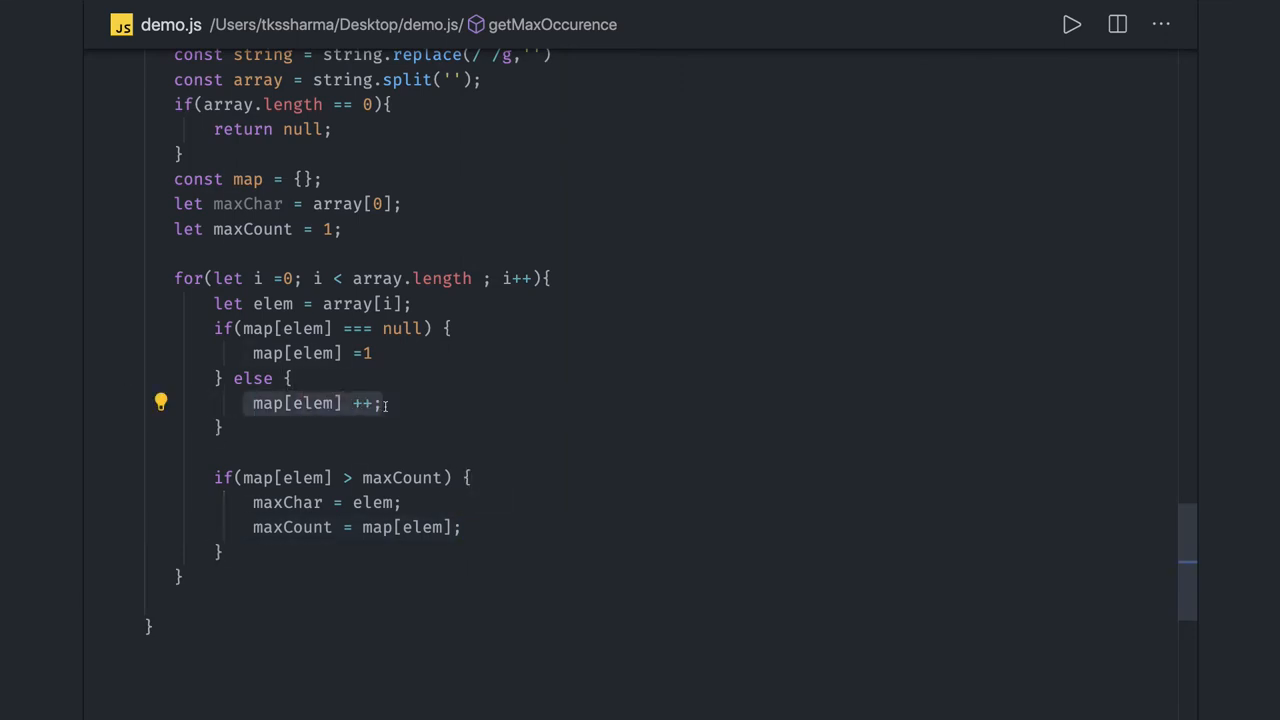
{"action": "mouse_move", "coordinate": [395, 487]}
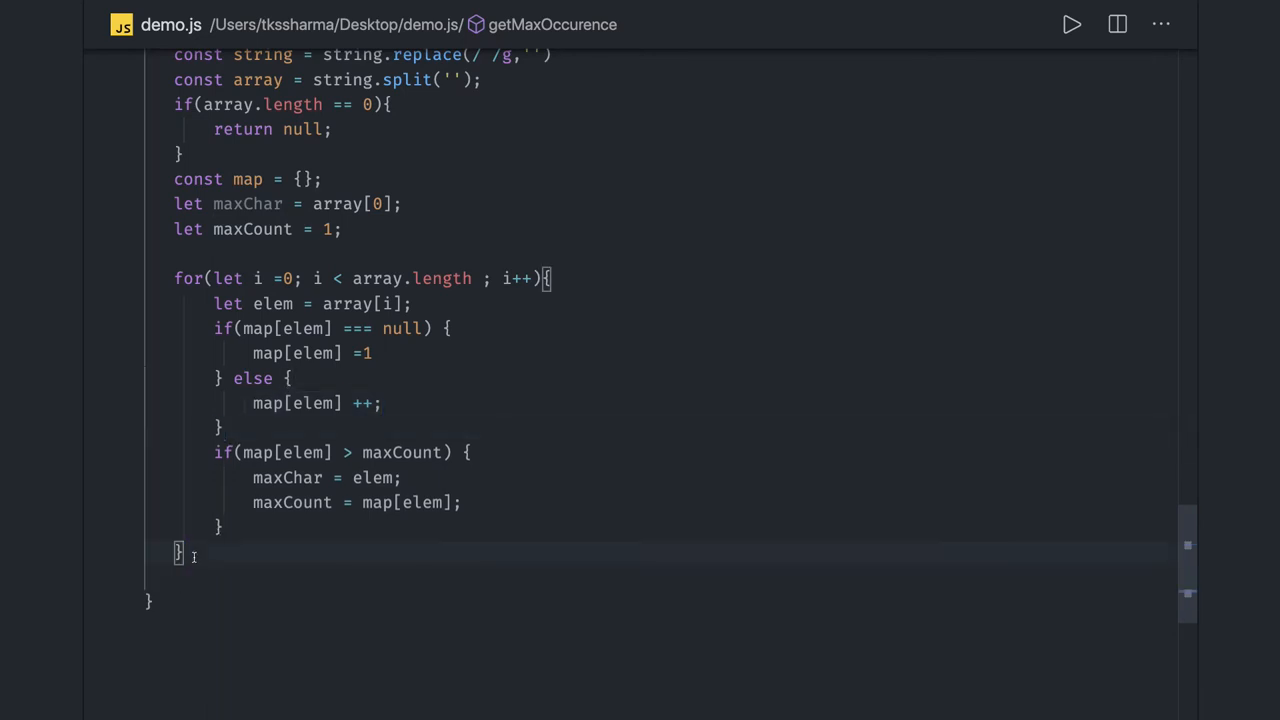
Step: Add return { maxChar, maxCount } after the loop
{"action": "type", "text": "return"}
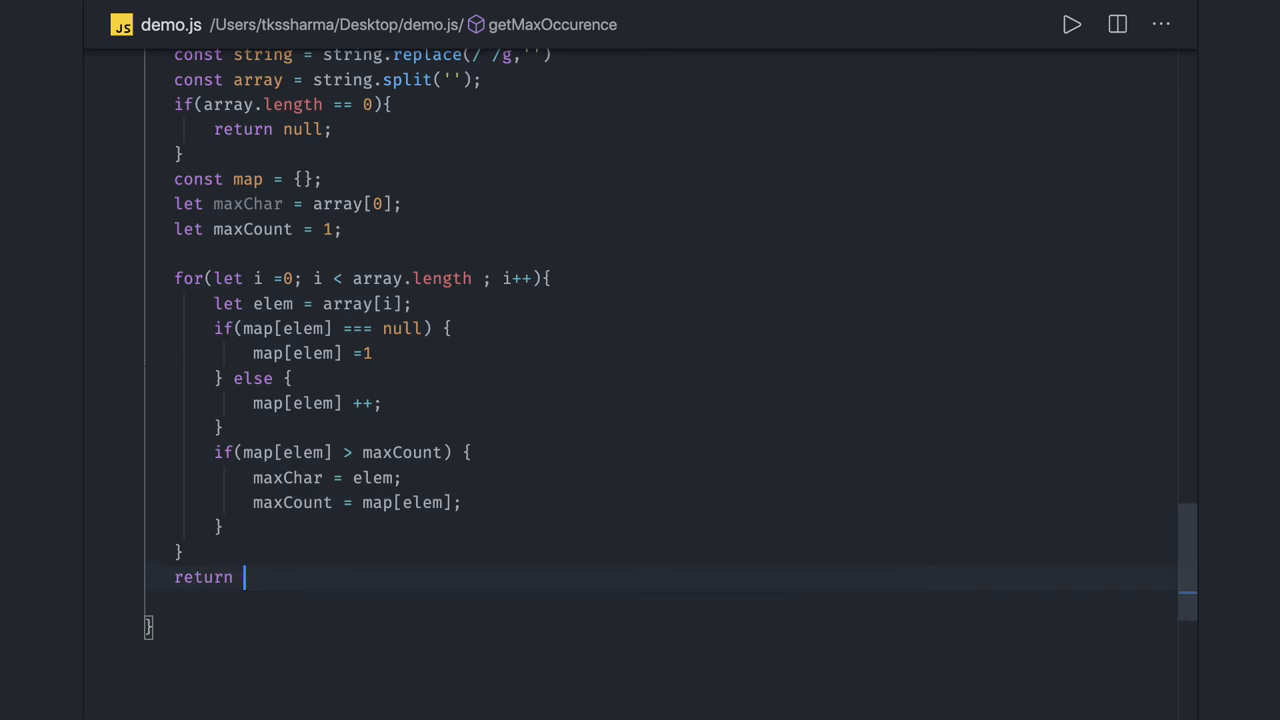
{"action": "type", "text": "{ m"}
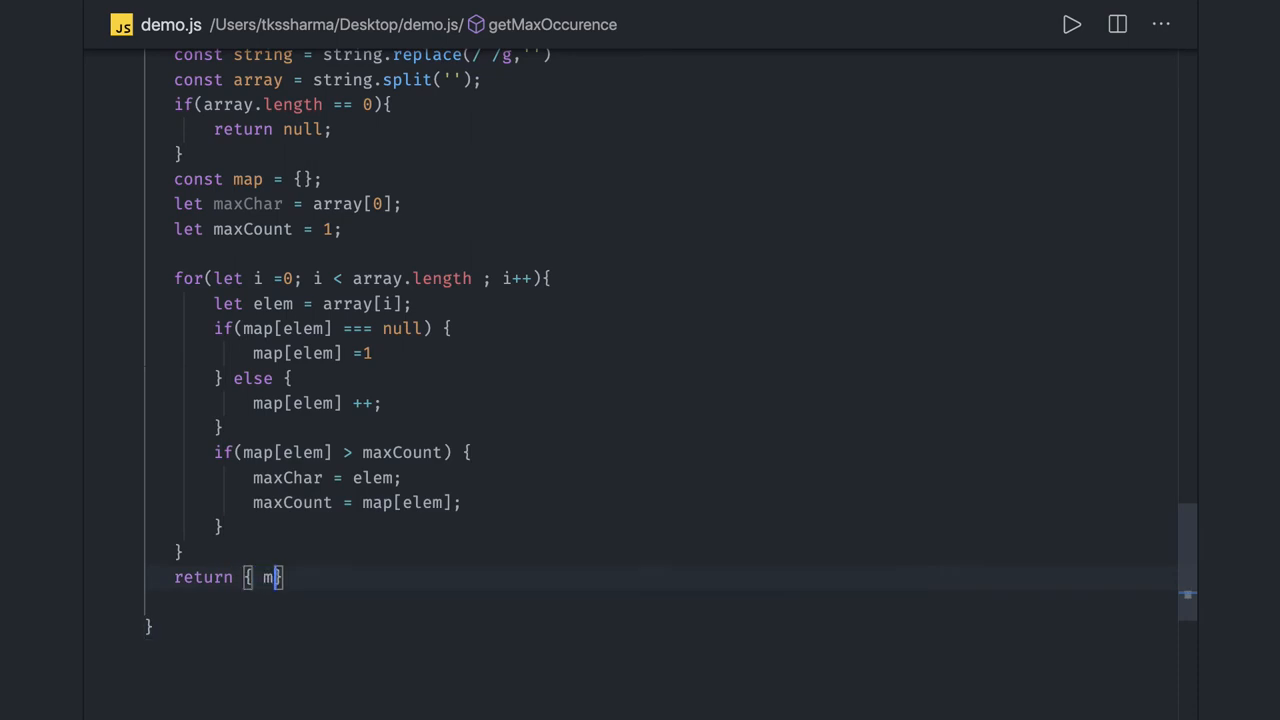
{"action": "type", "text": "axChar"}
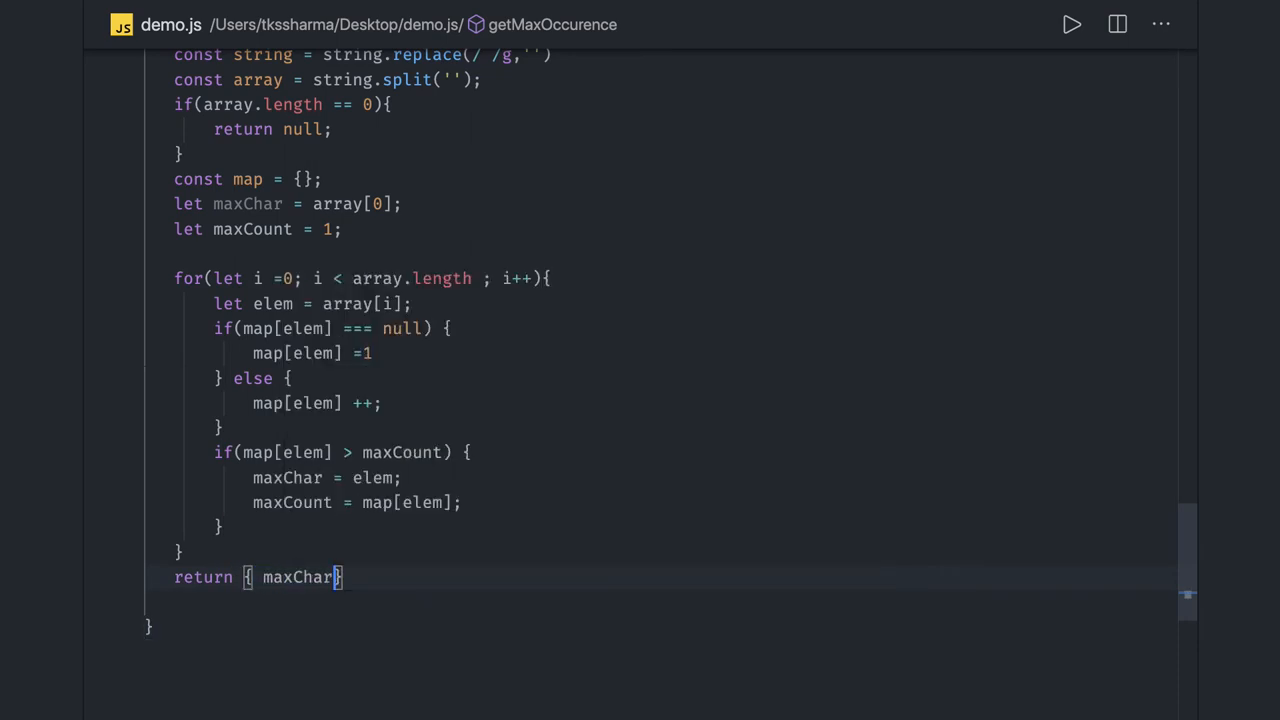
{"action": "type", "text": ", maxCount"}
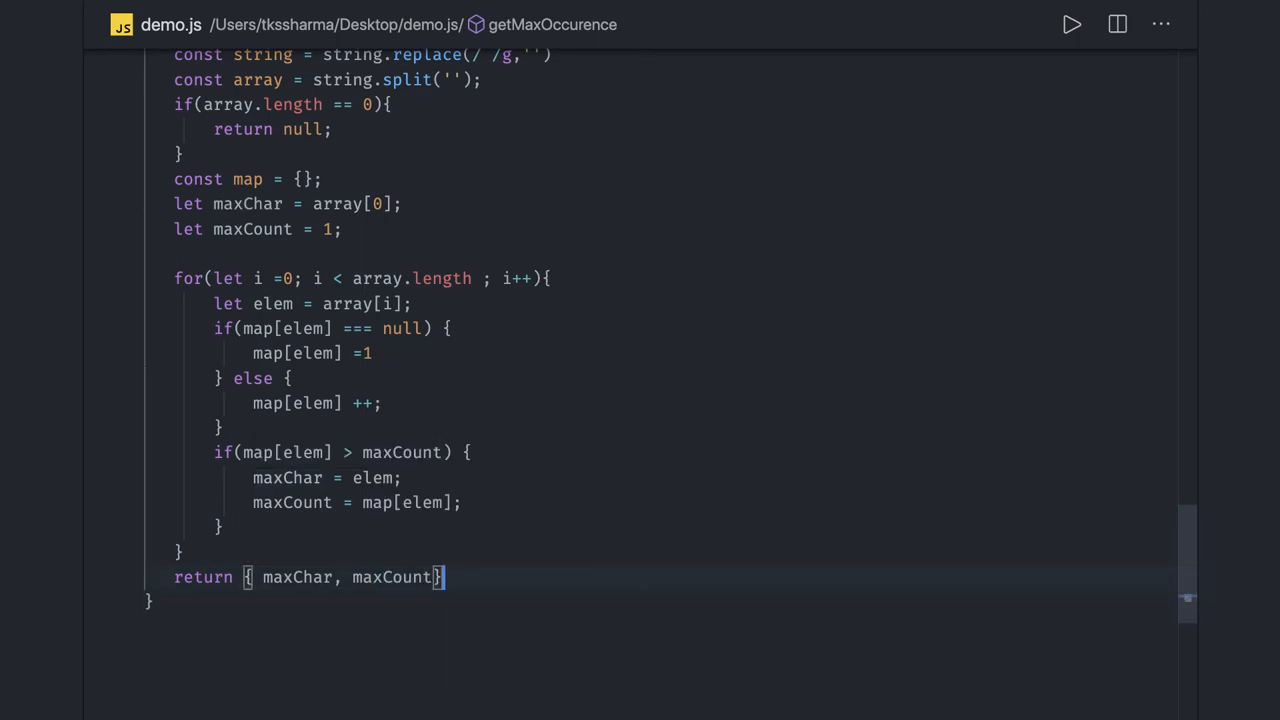
{"action": "scroll", "scroll_direction": "up", "scroll_amount": 3}
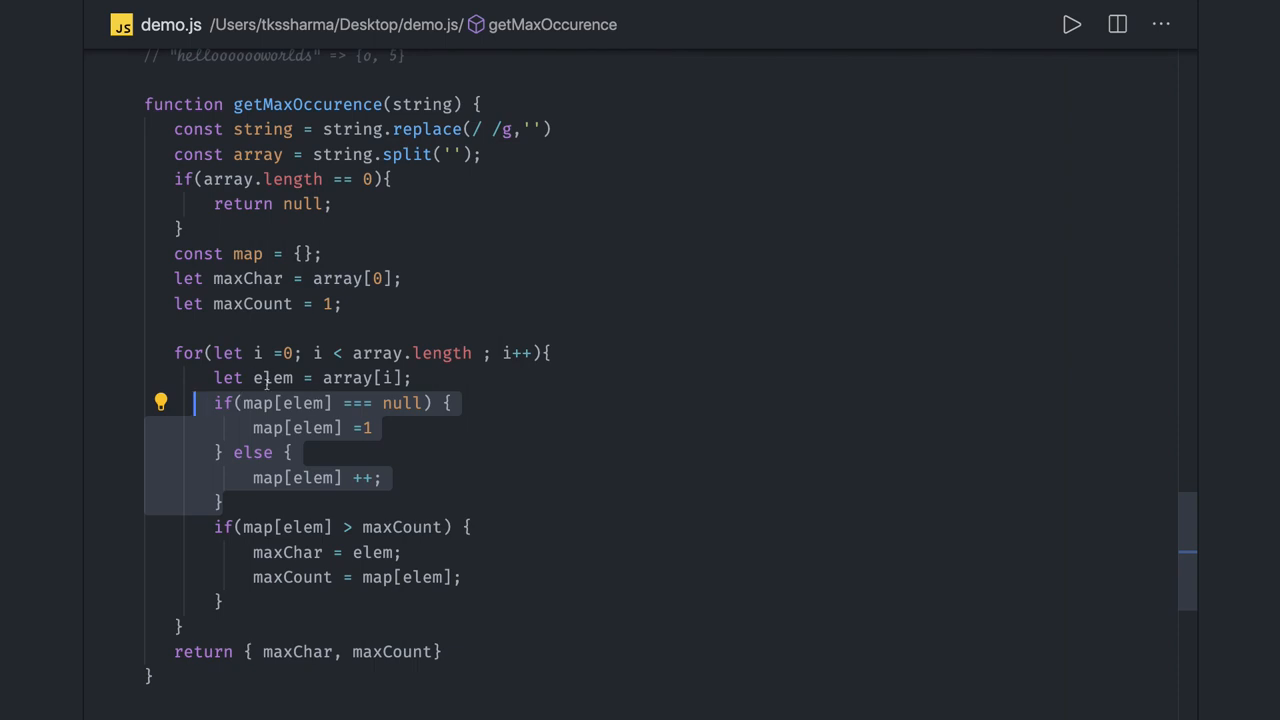
{"action": "double_click", "coordinate": [272, 377]}
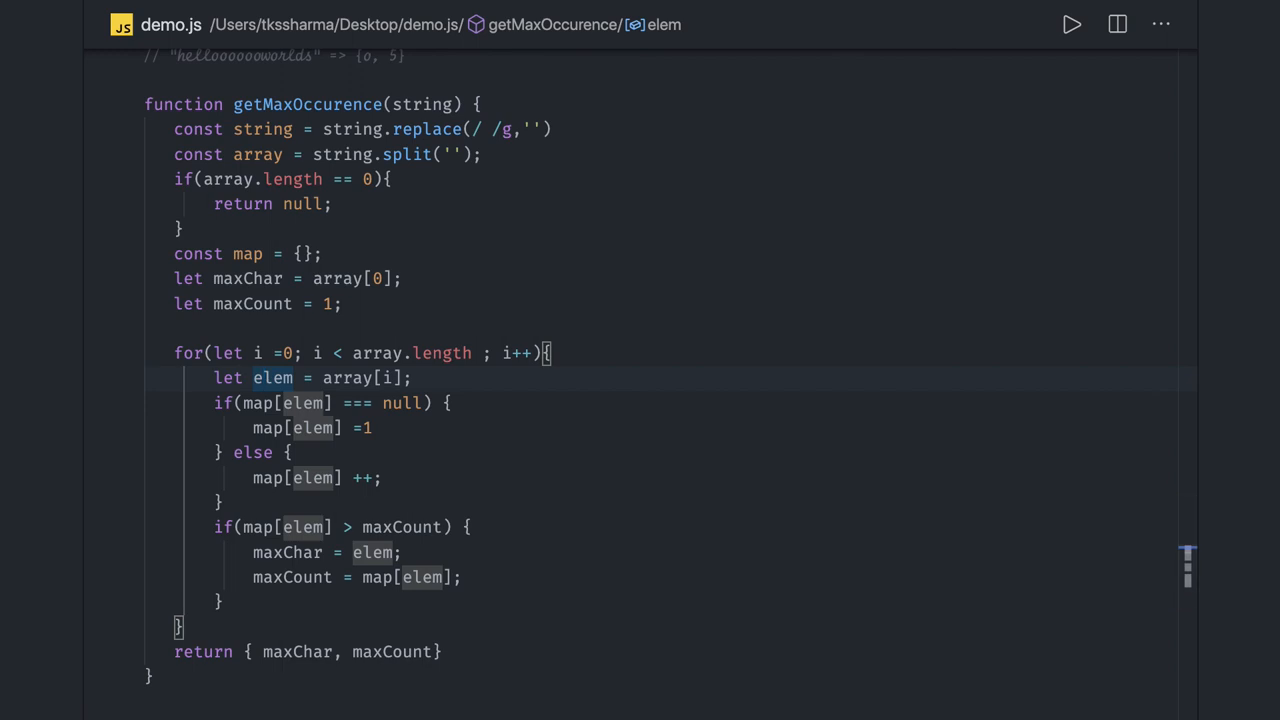